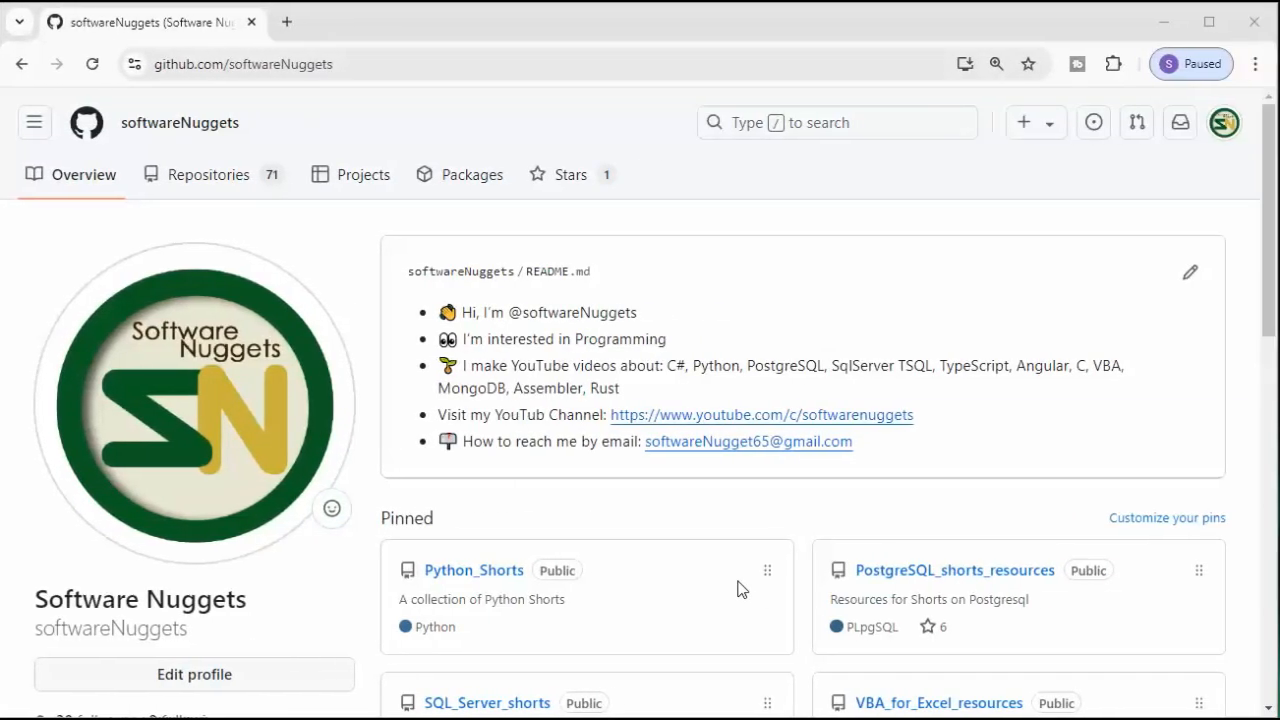
mouse_move(678, 597)
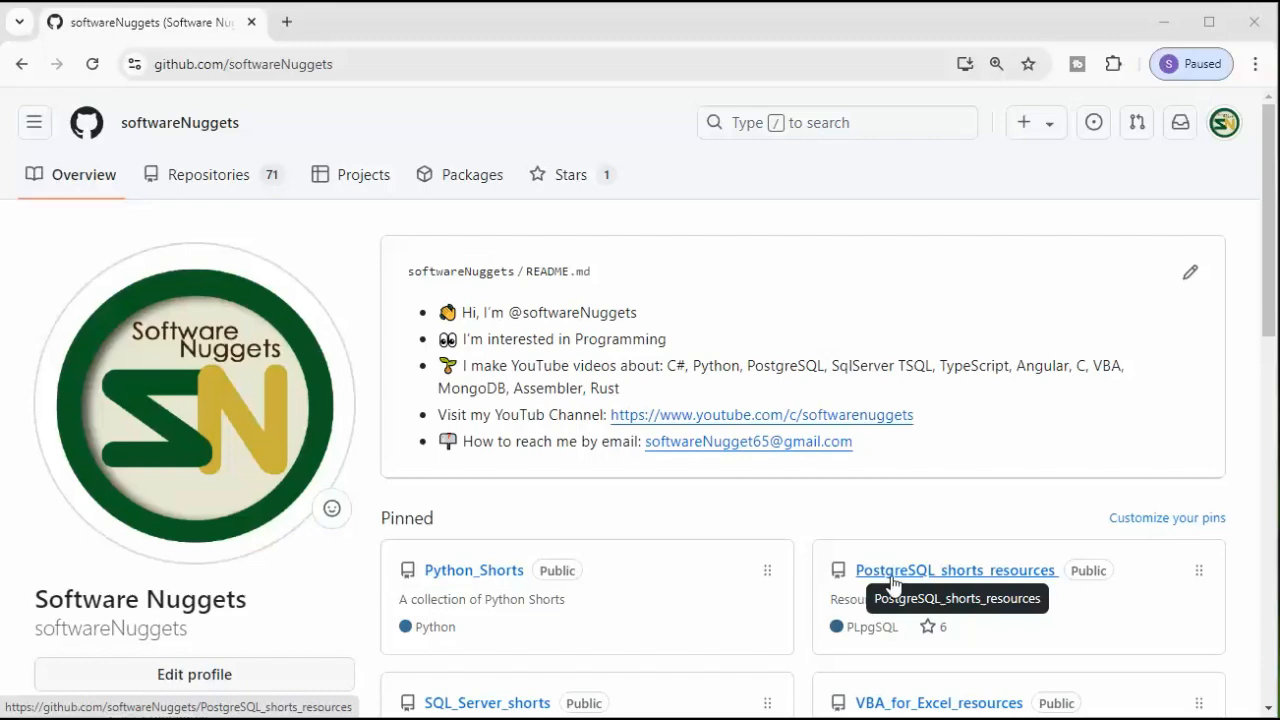
mouse_move(965, 578)
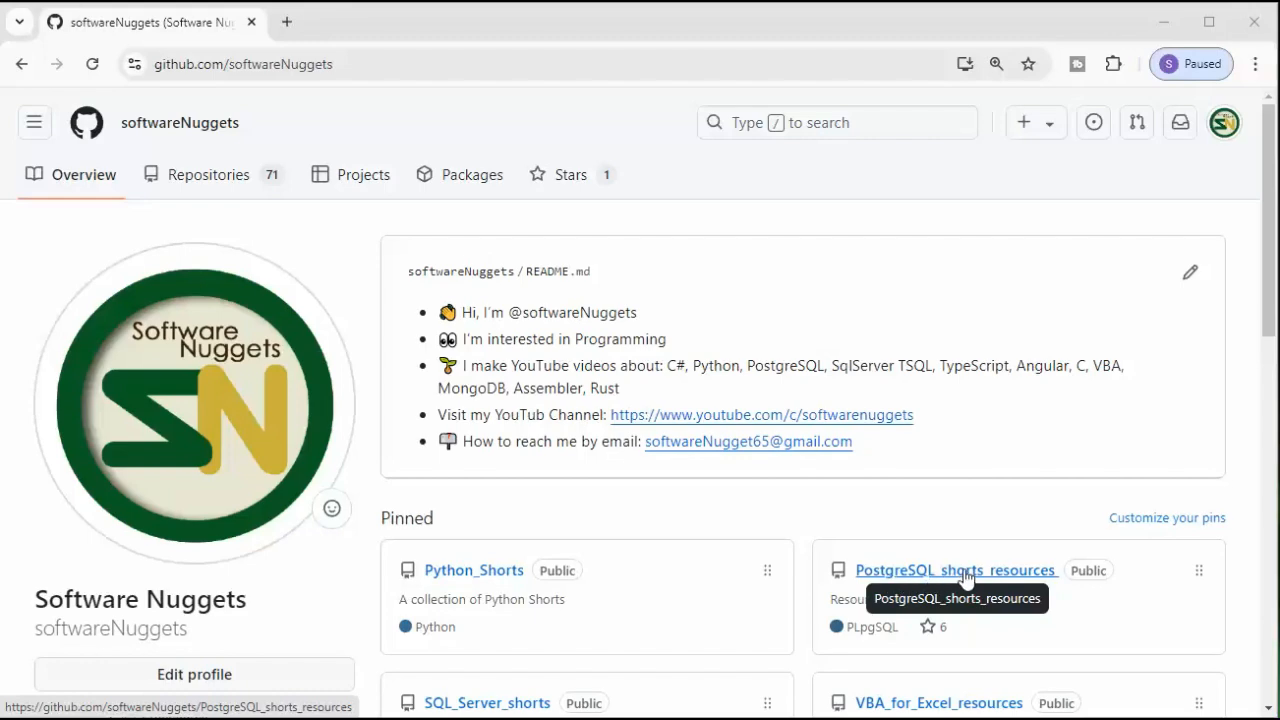
Open the PostgreSQL_shorts_resources repo and its merge_command_for_postresql_17.sql script.
left_click(955, 570)
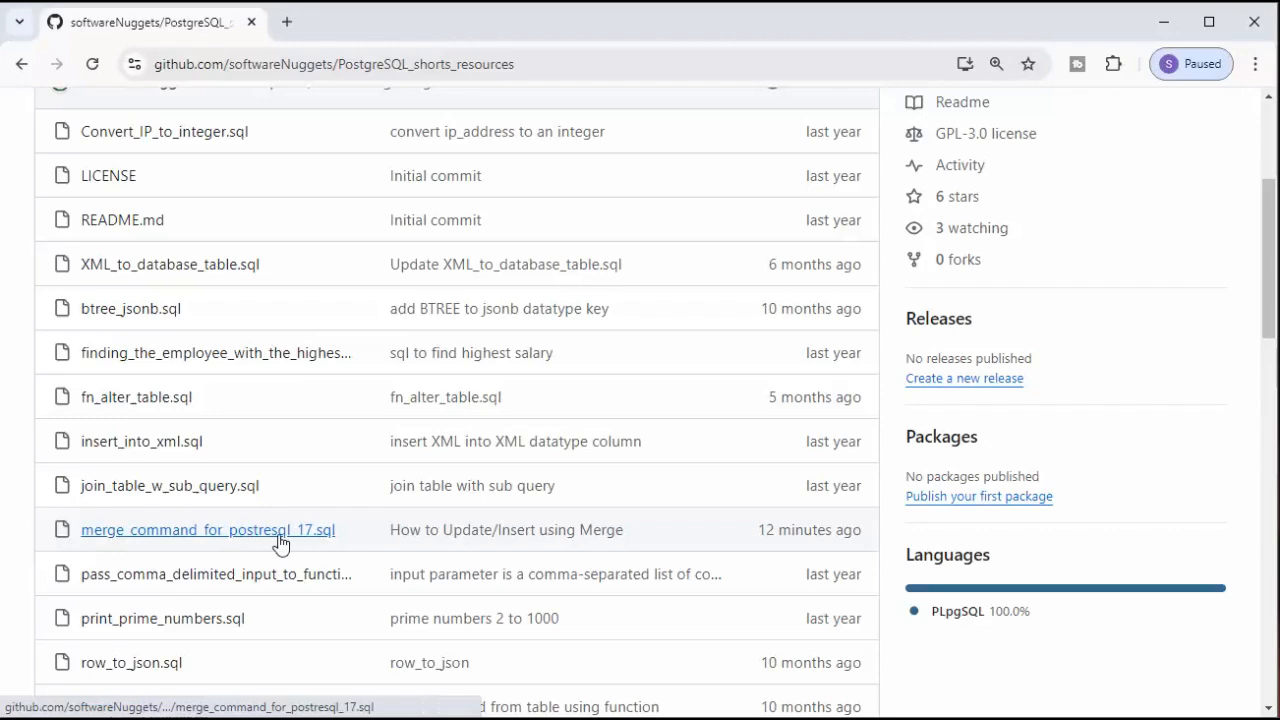
left_click(208, 529)
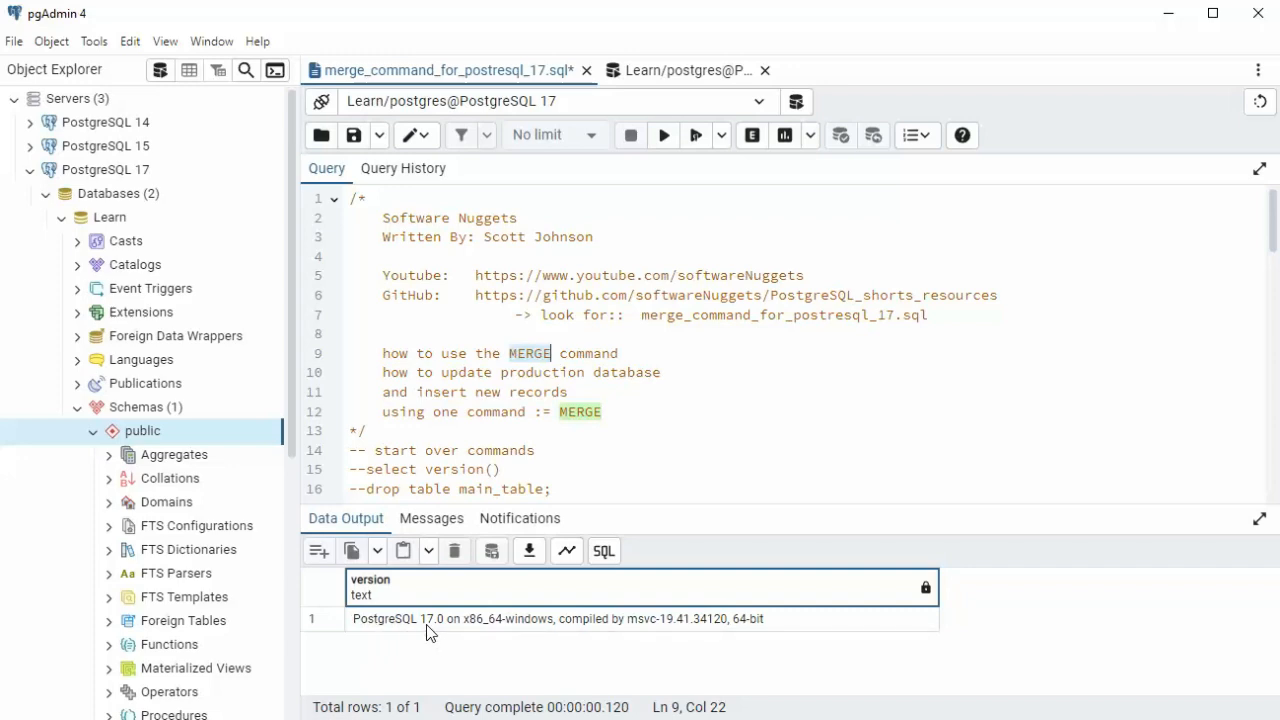
Execute 'drop table main_table;' and review the main_table columns, including shipped_date.
scroll("down", 3)
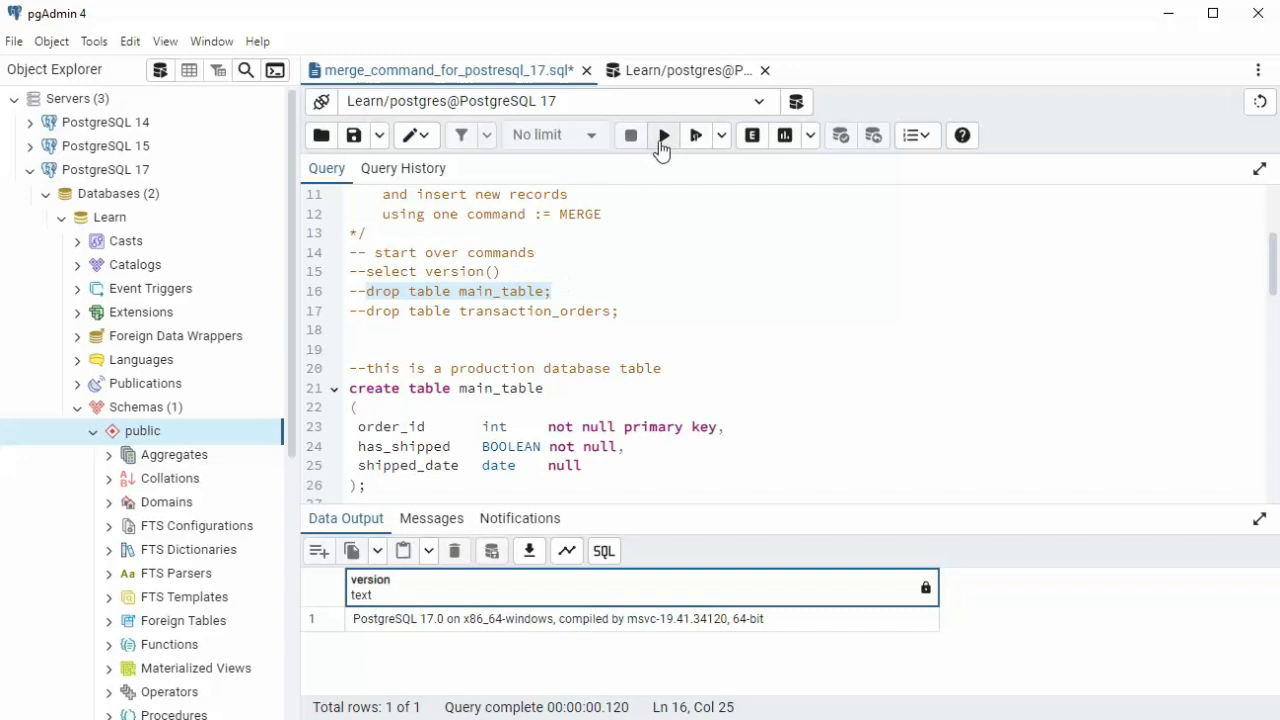
left_click(663, 135)
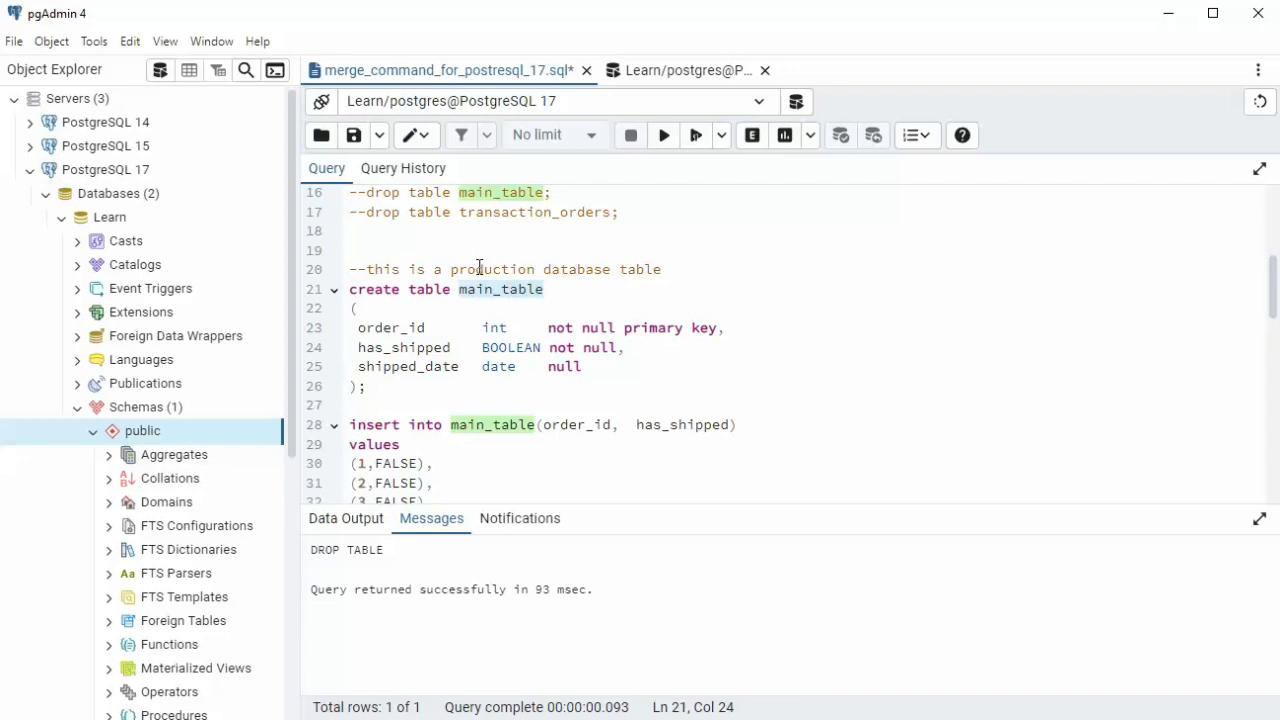
left_click(655, 269)
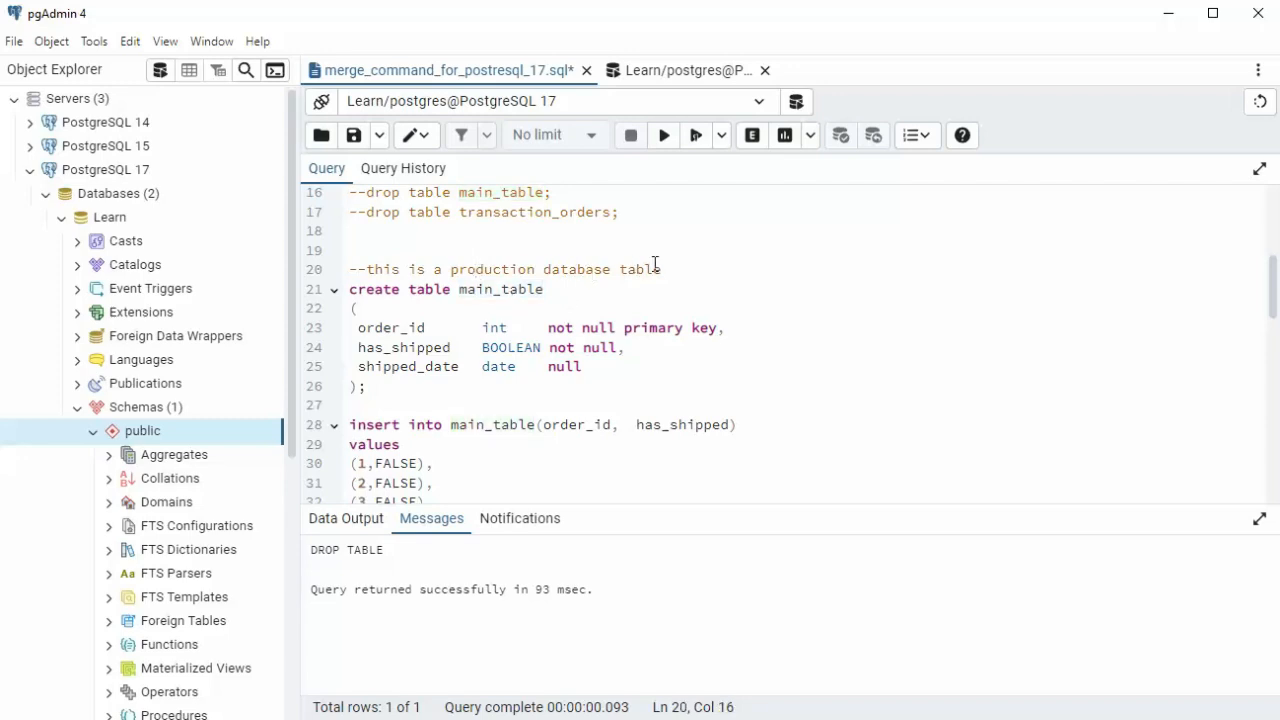
left_click(491, 366)
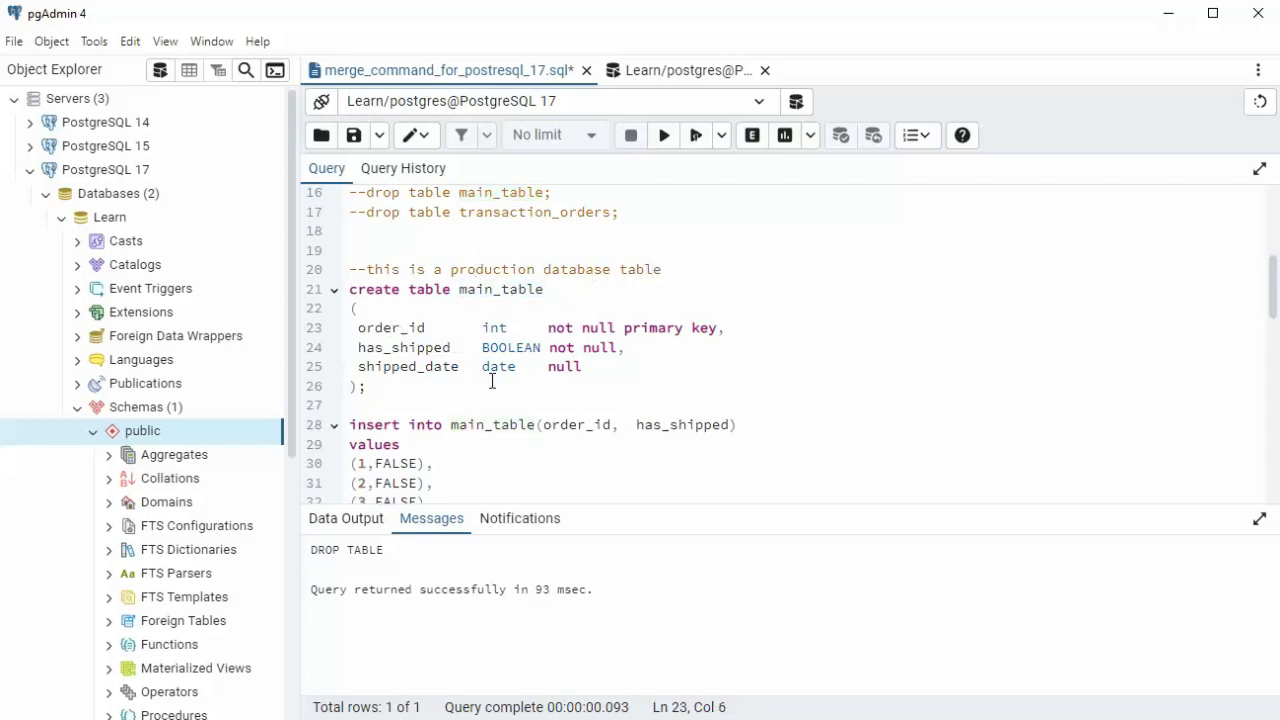
left_click(383, 347)
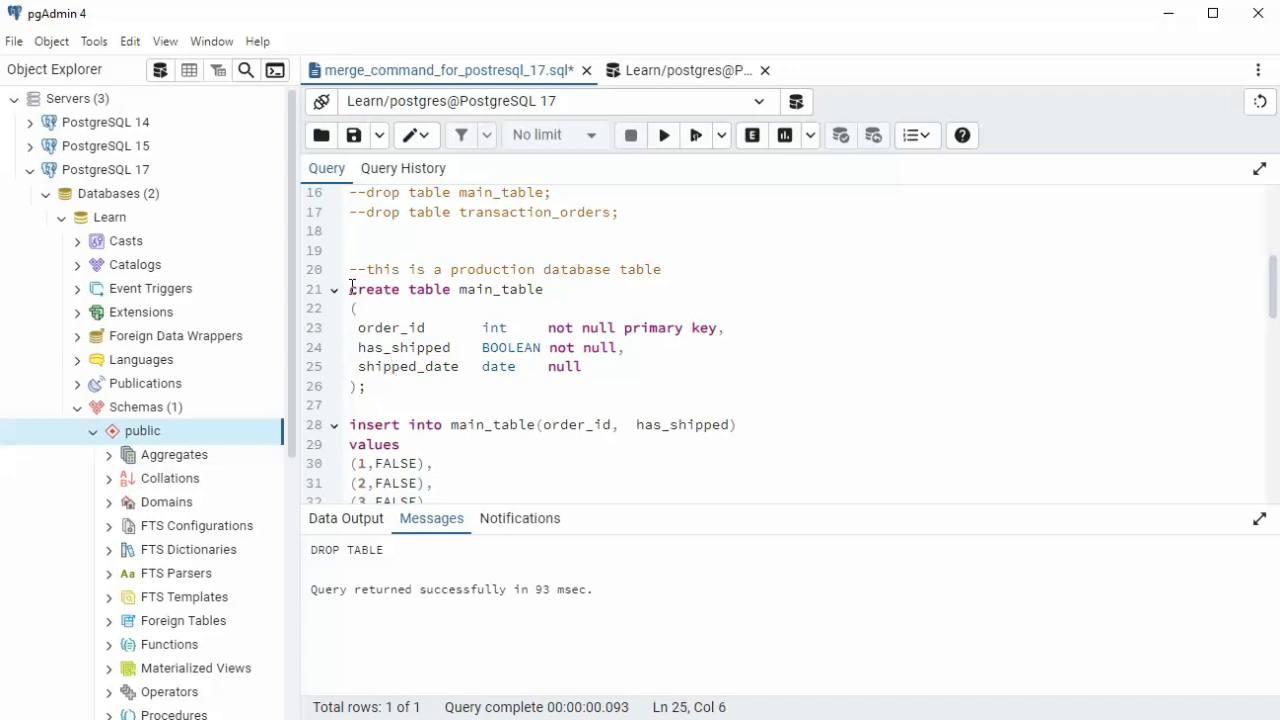
left_click(663, 135)
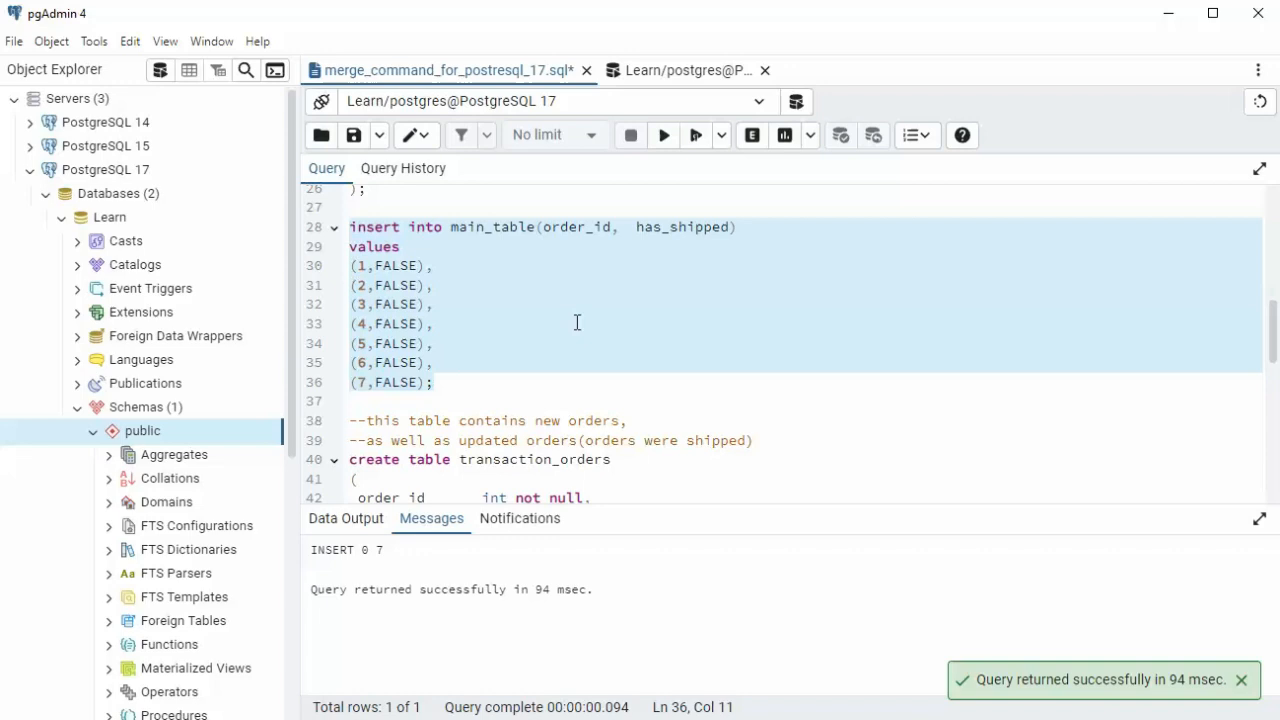
Create main_table with seven orders, then transaction_orders with three rows.
scroll("down", 3)
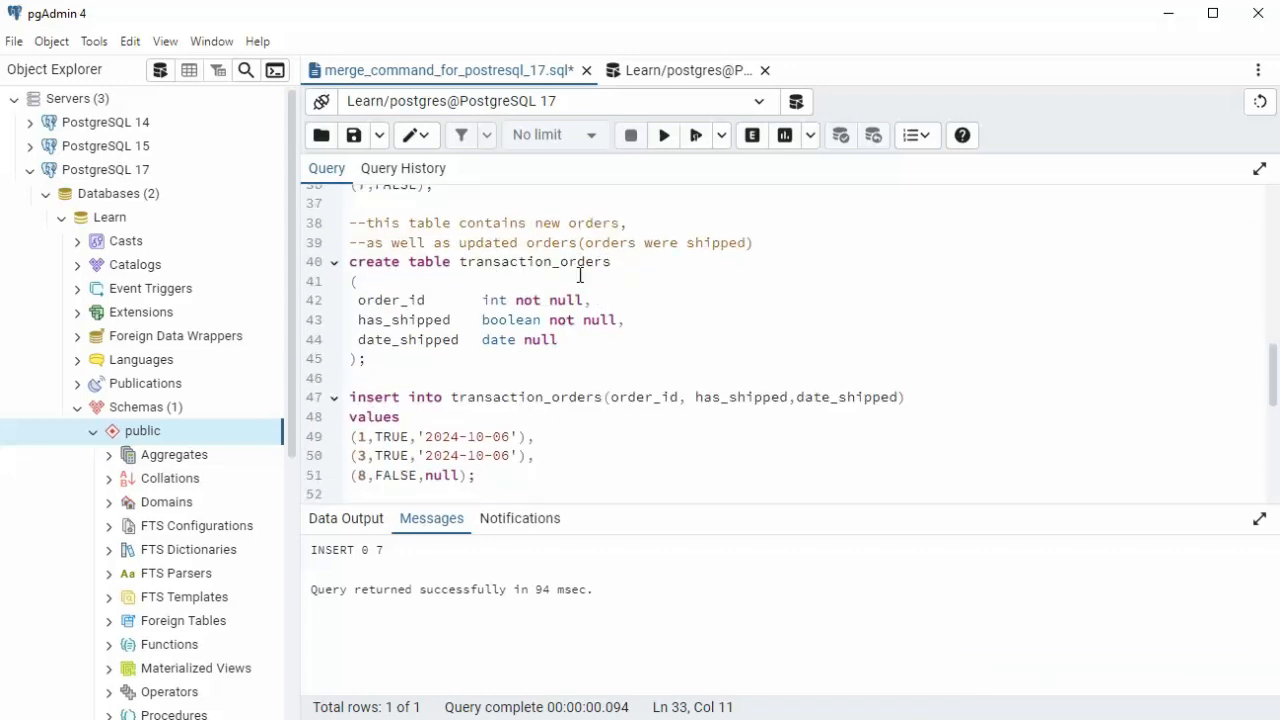
double_click(390, 300)
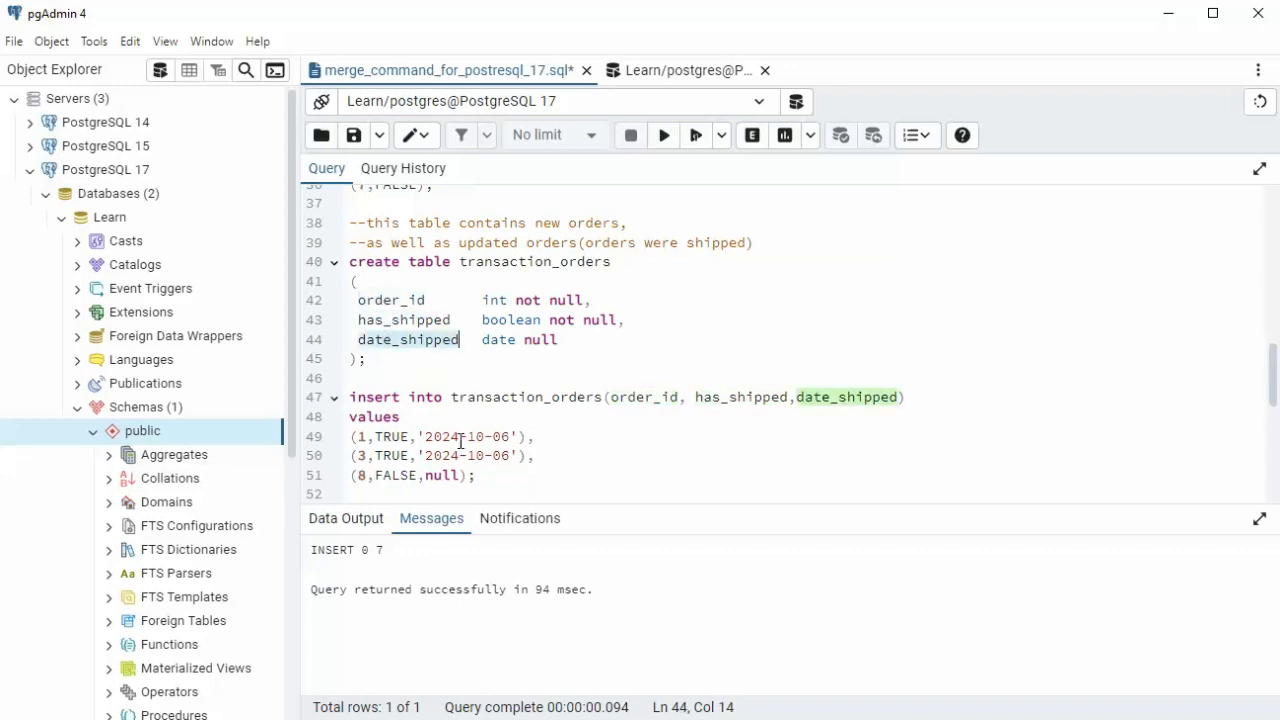
left_click(351, 261)
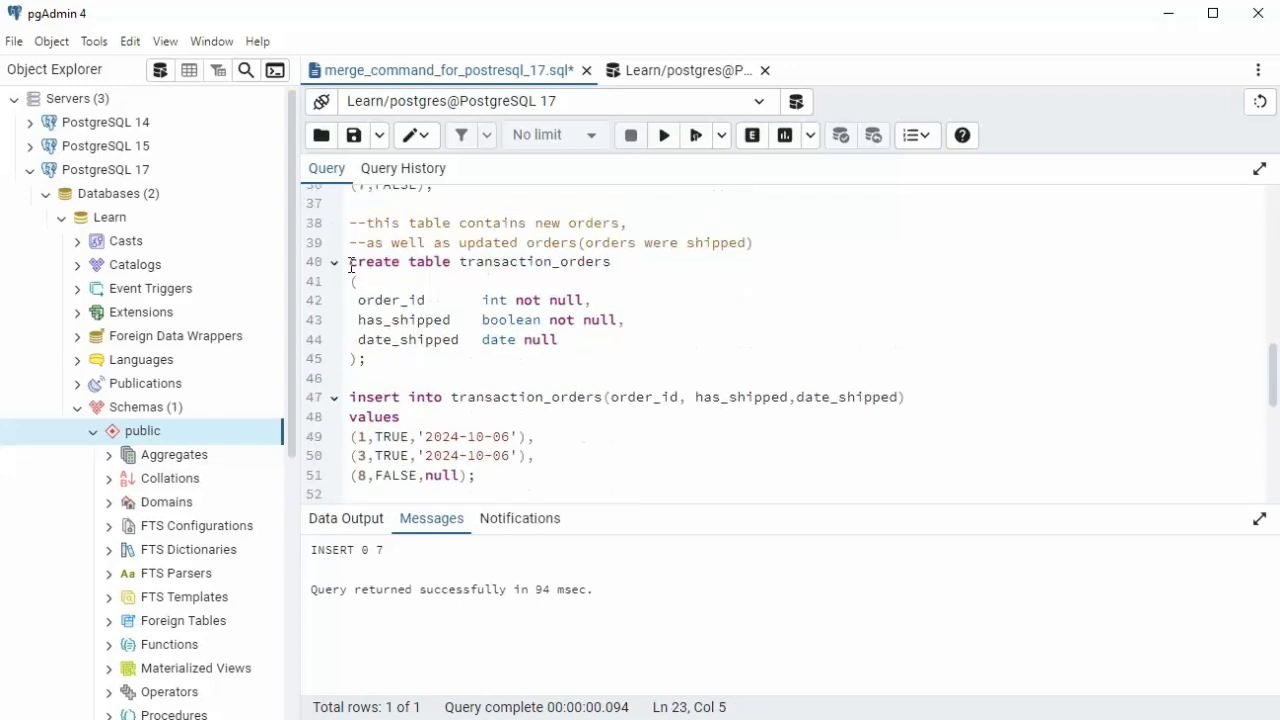
left_click(663, 135)
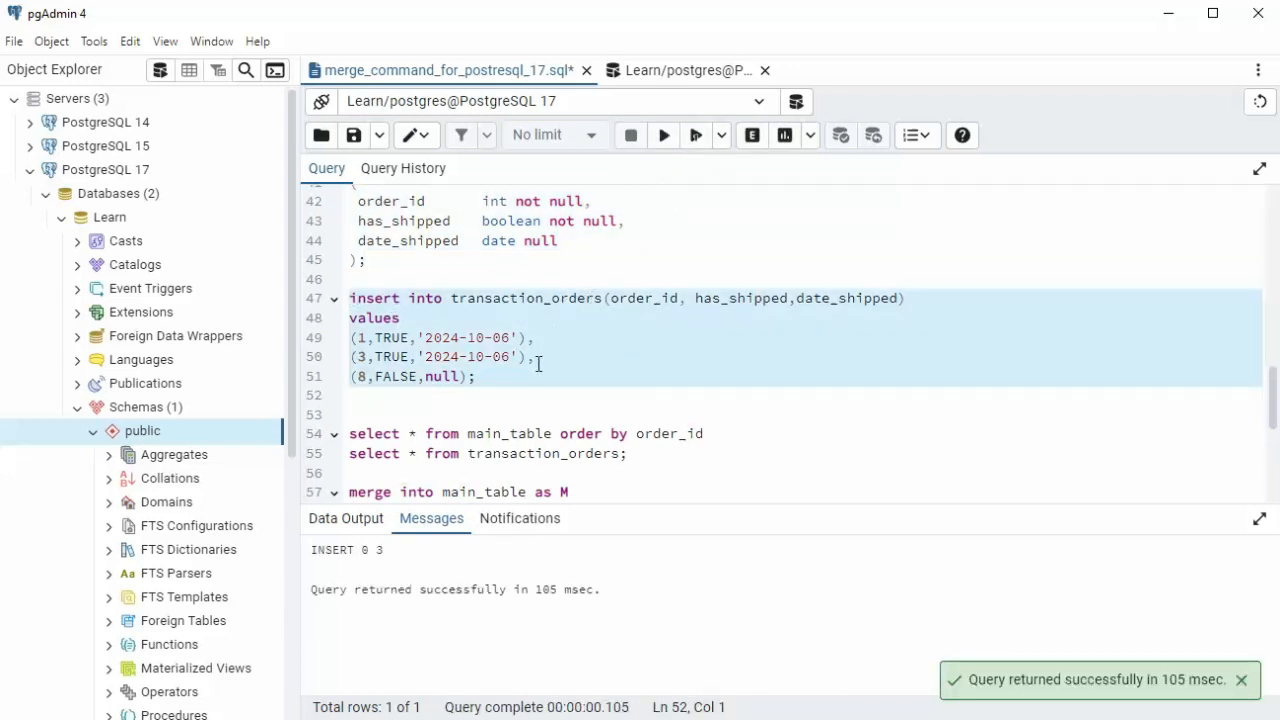
scroll("up", 3)
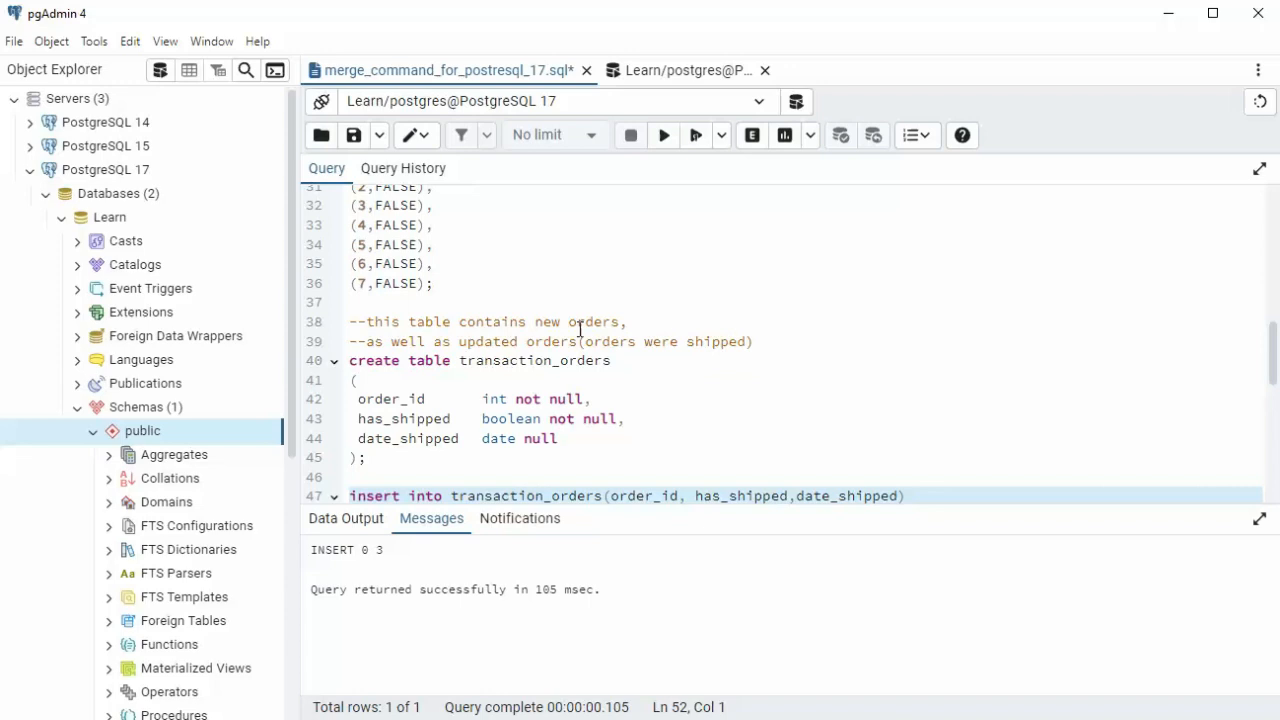
scroll("down", 3)
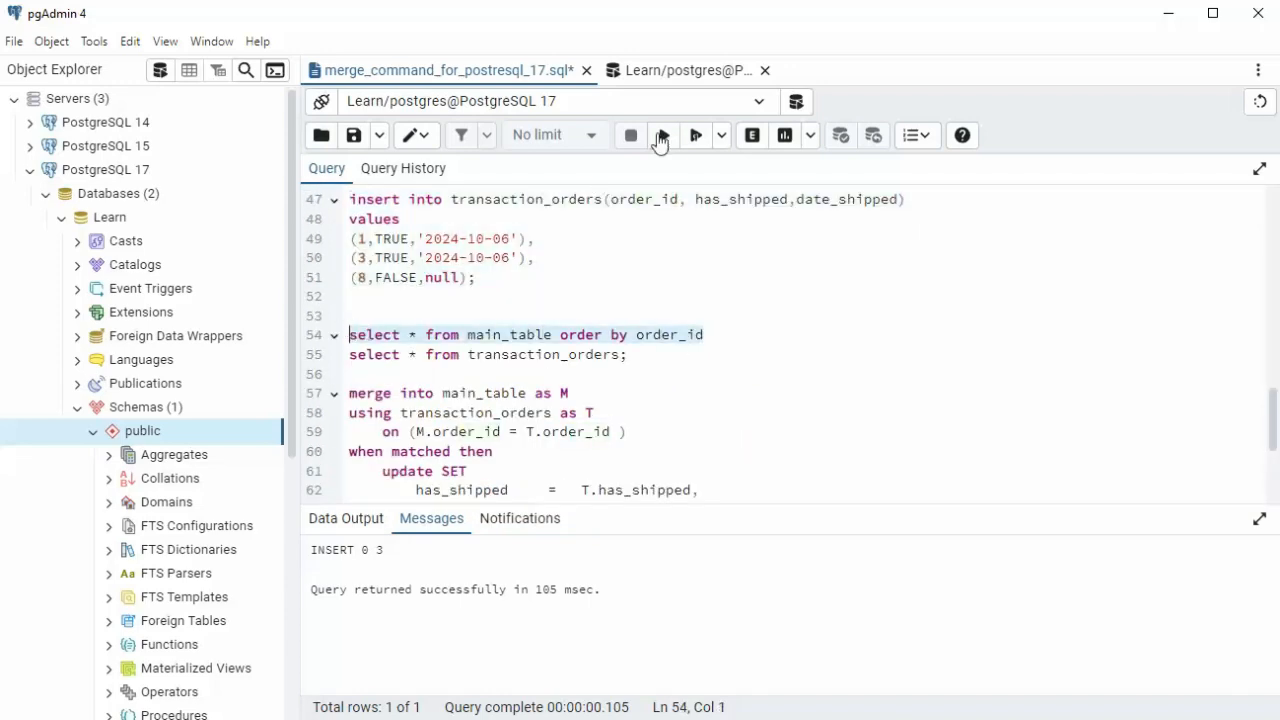
Run 'select * from main_table order by order_id', then 'select * from transaction_orders;'.
left_click(664, 135)
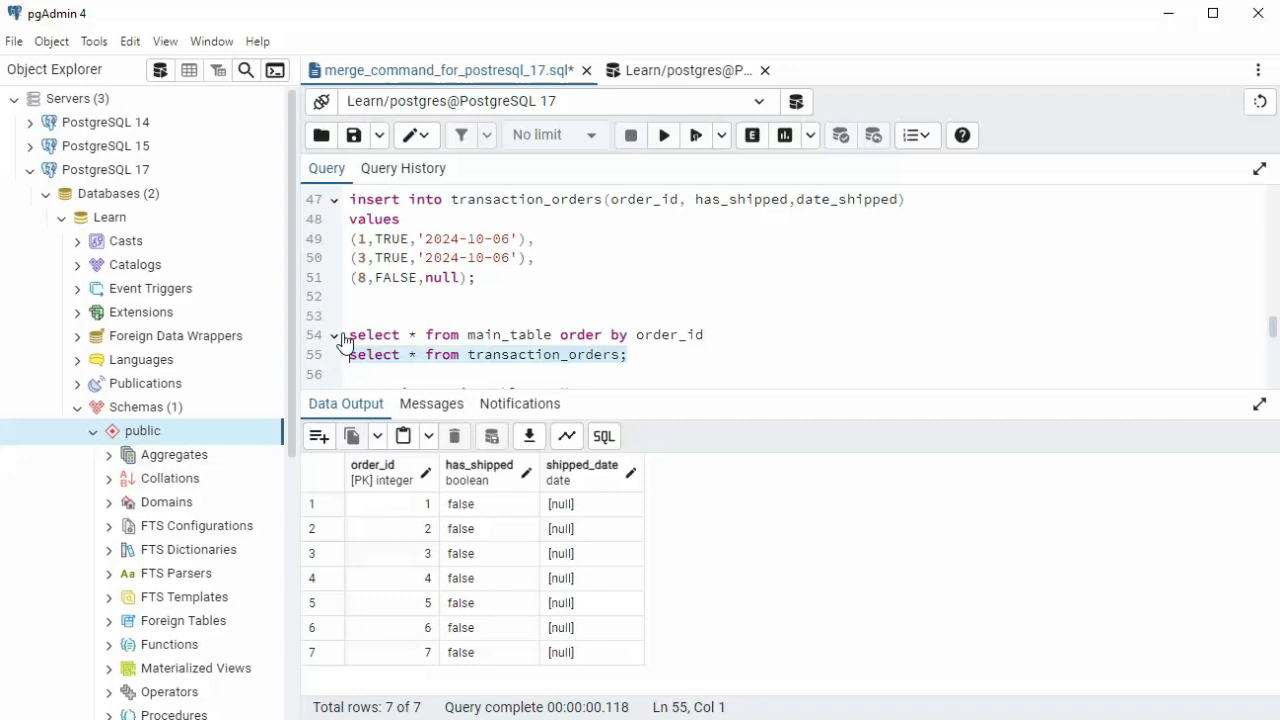
left_click(663, 135)
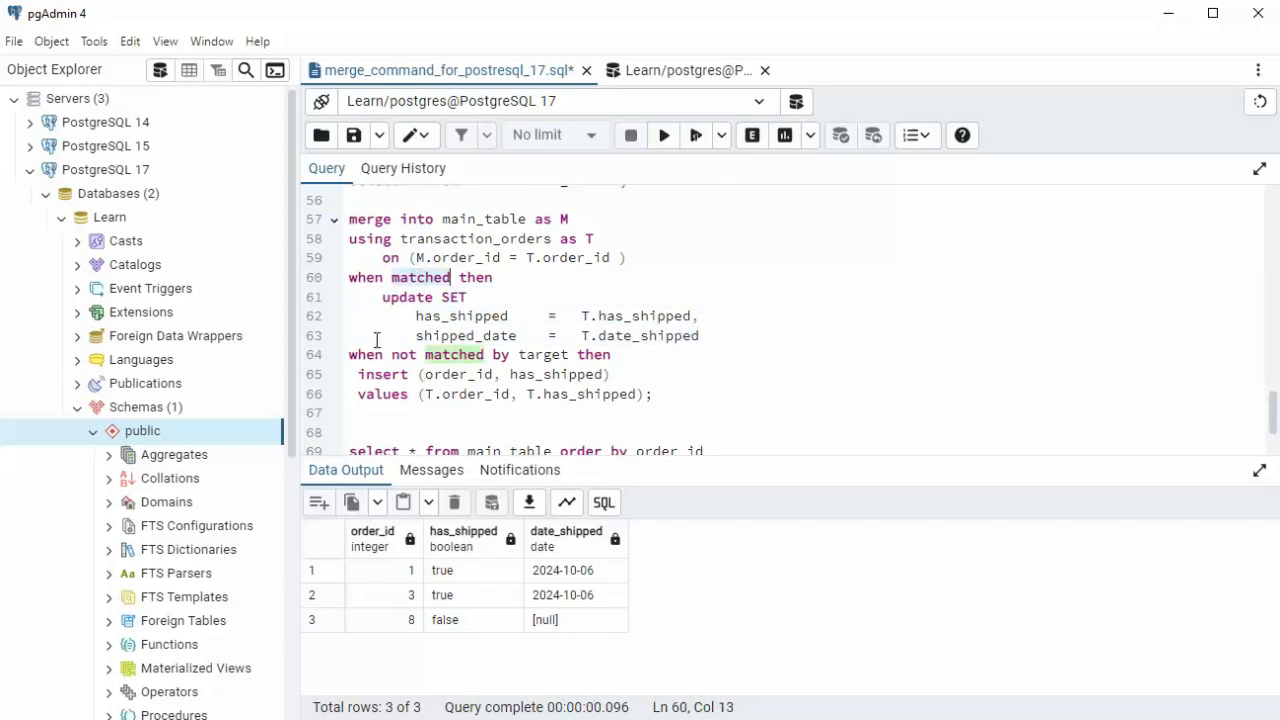
Select the MERGE statement on lines 57–66 and execute it, confirming MERGE 3.
left_click(407, 354)
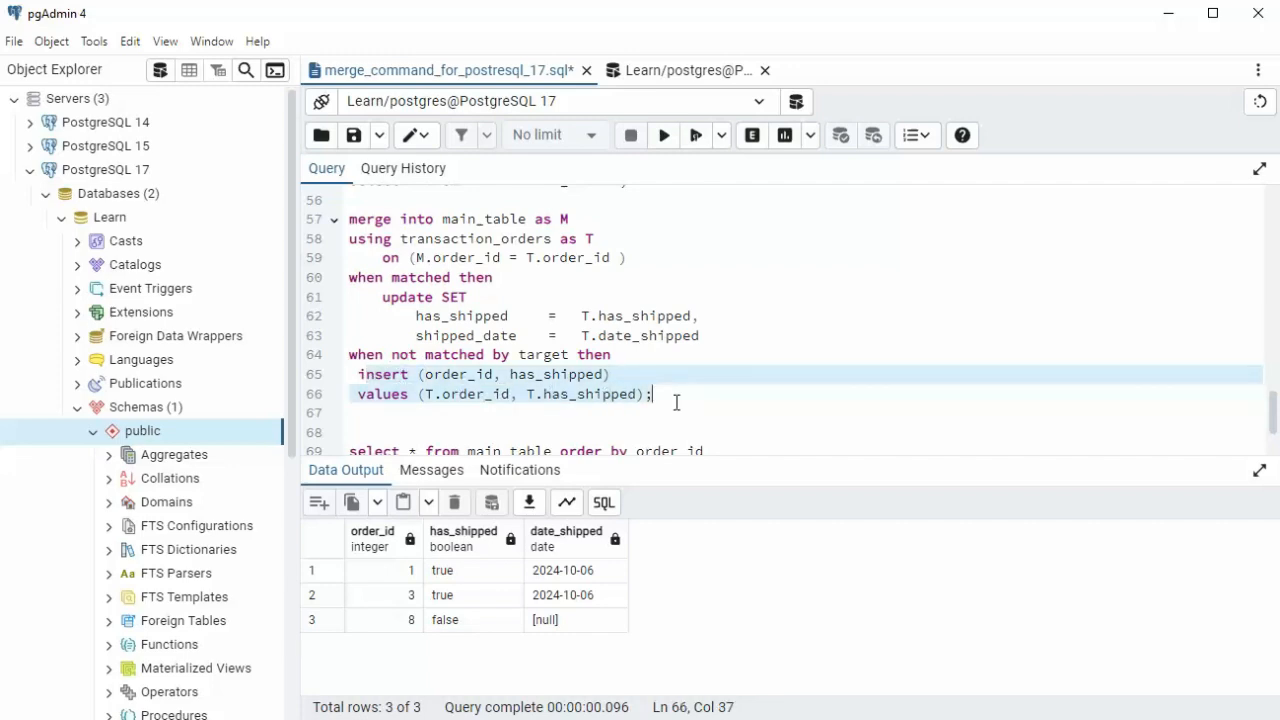
scroll("up", 3)
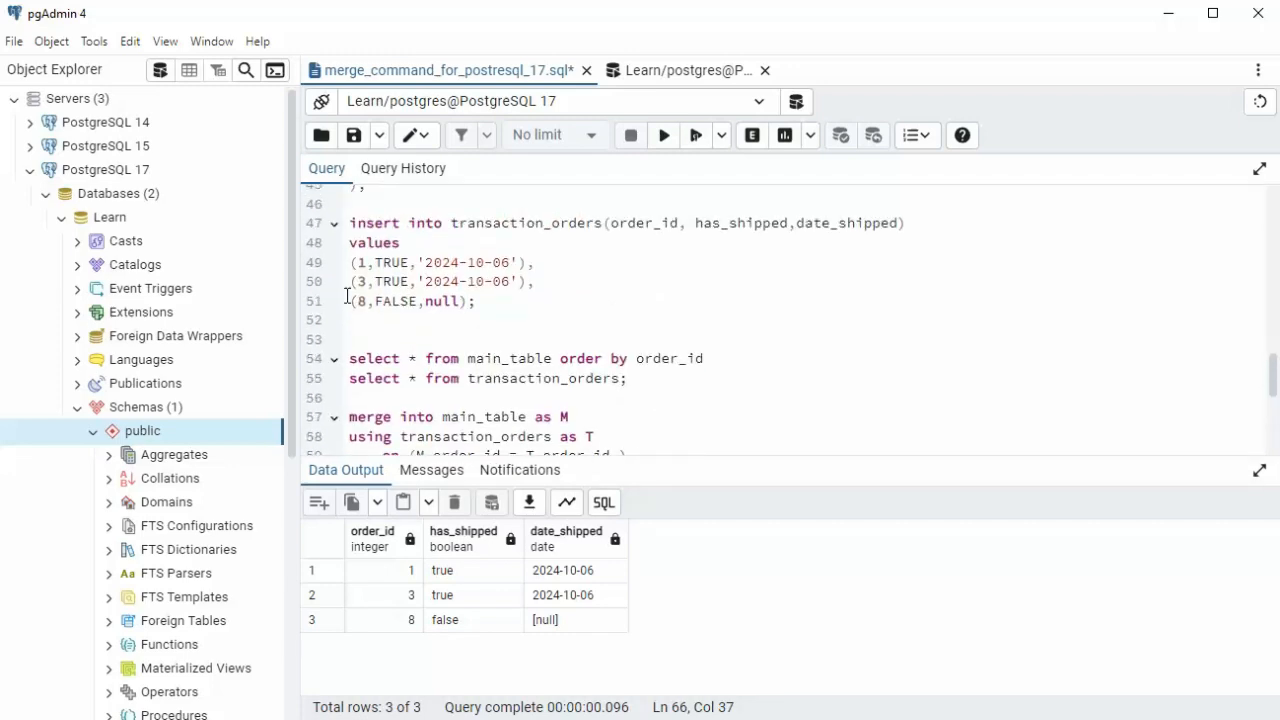
scroll("up", 3)
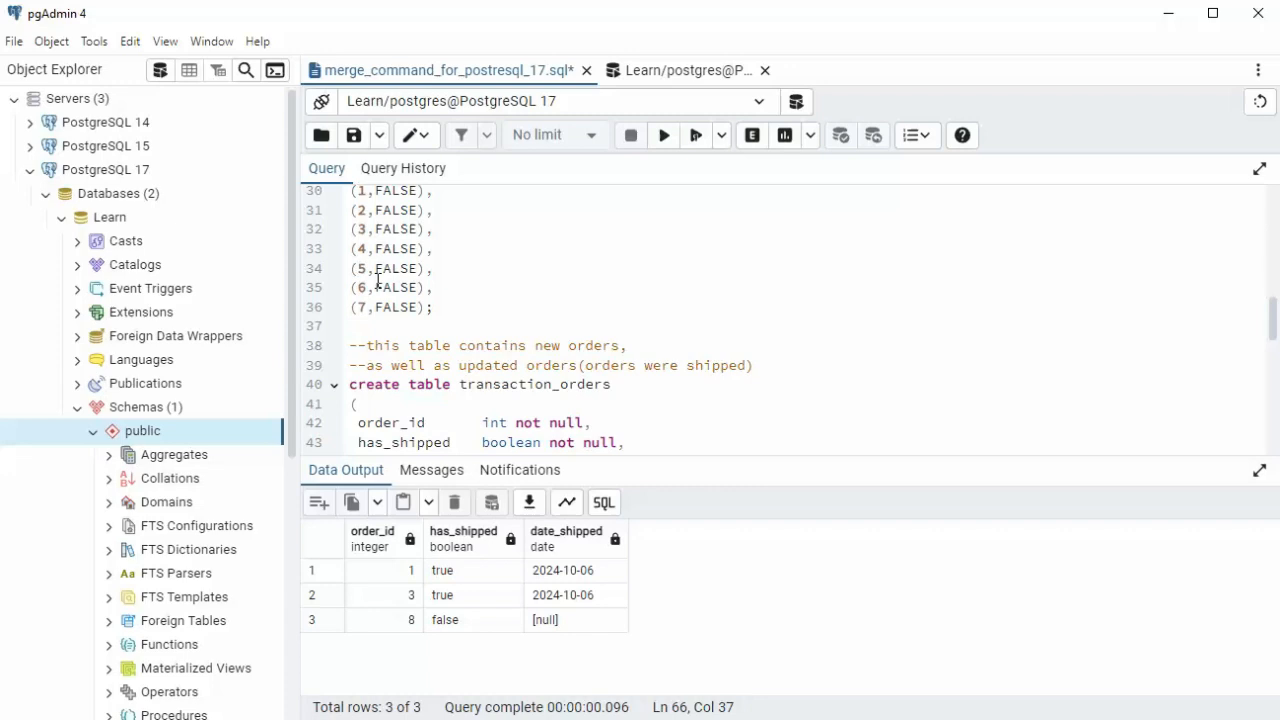
scroll("down", 3)
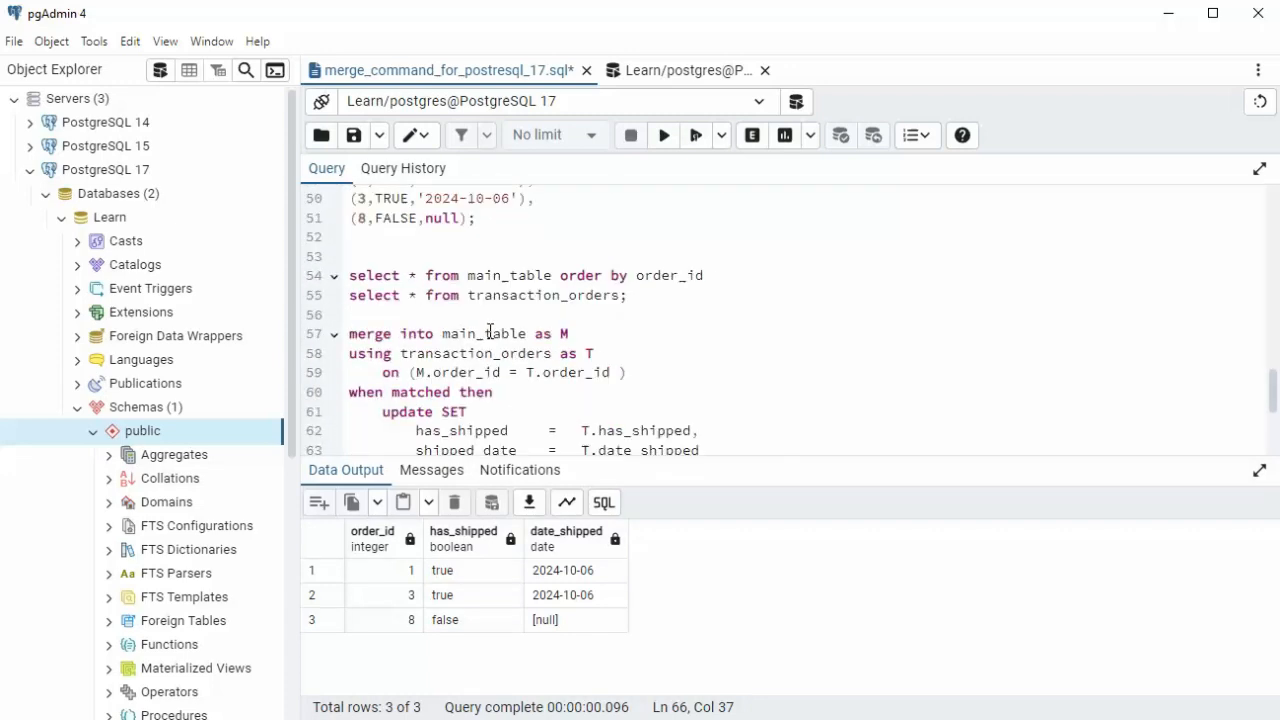
scroll("down", 3)
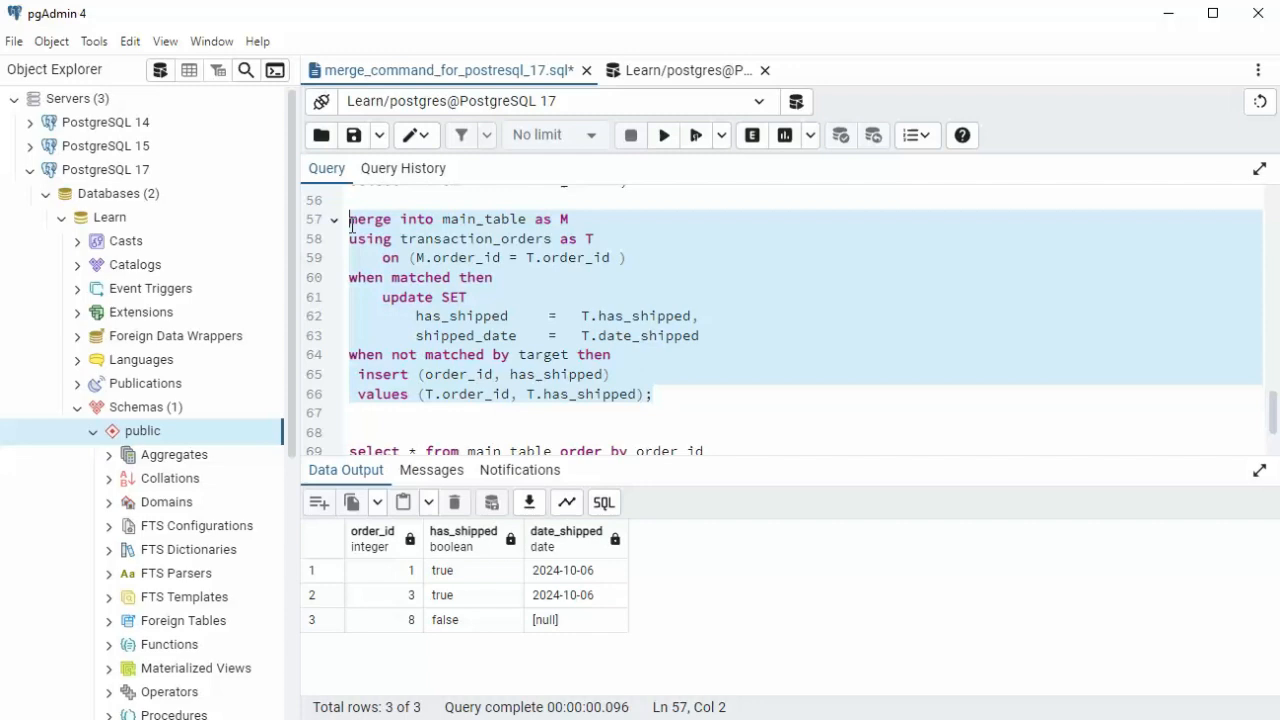
left_click(663, 135)
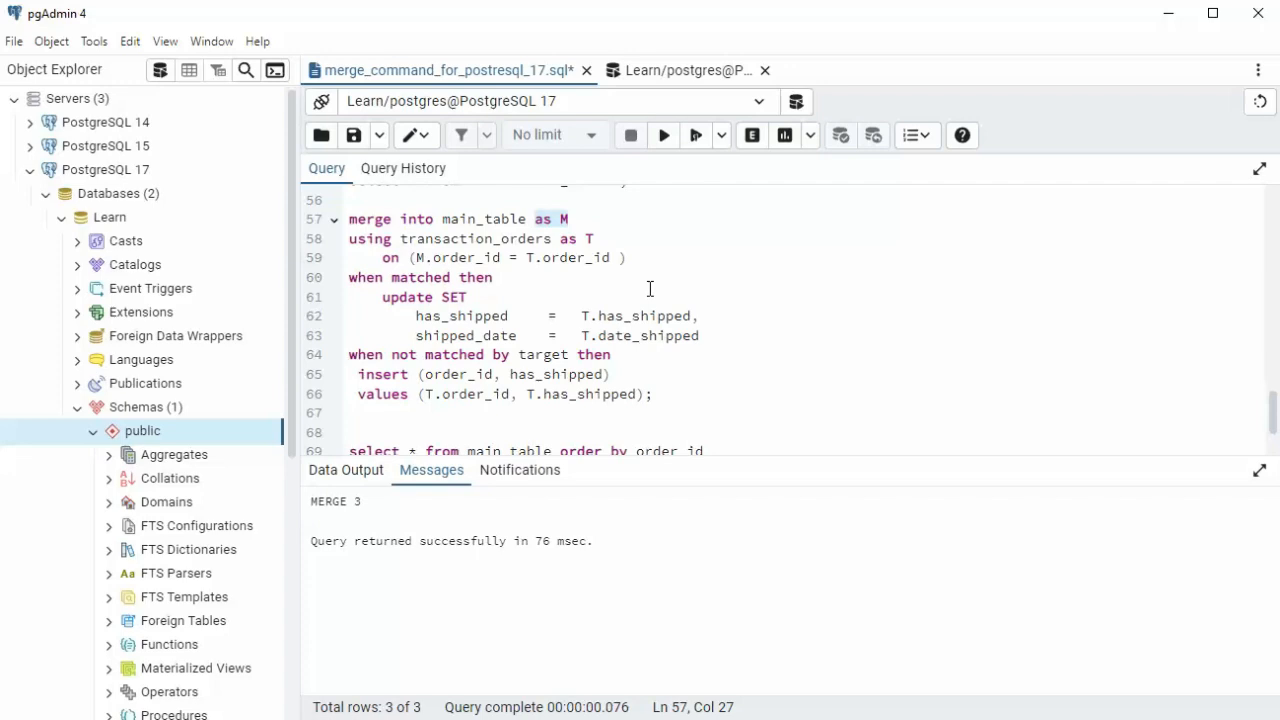
left_click(550, 328)
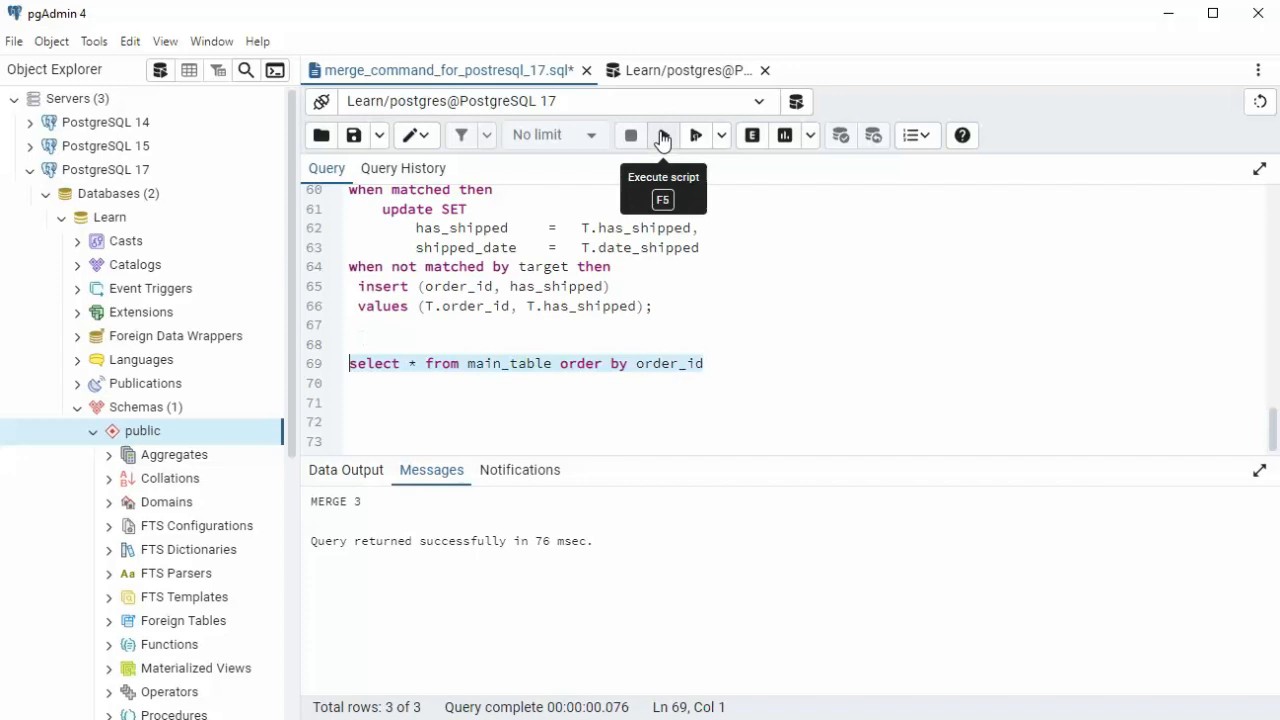
Run 'select * from main_table order by order_id' to see eight orders.
left_click(662, 135)
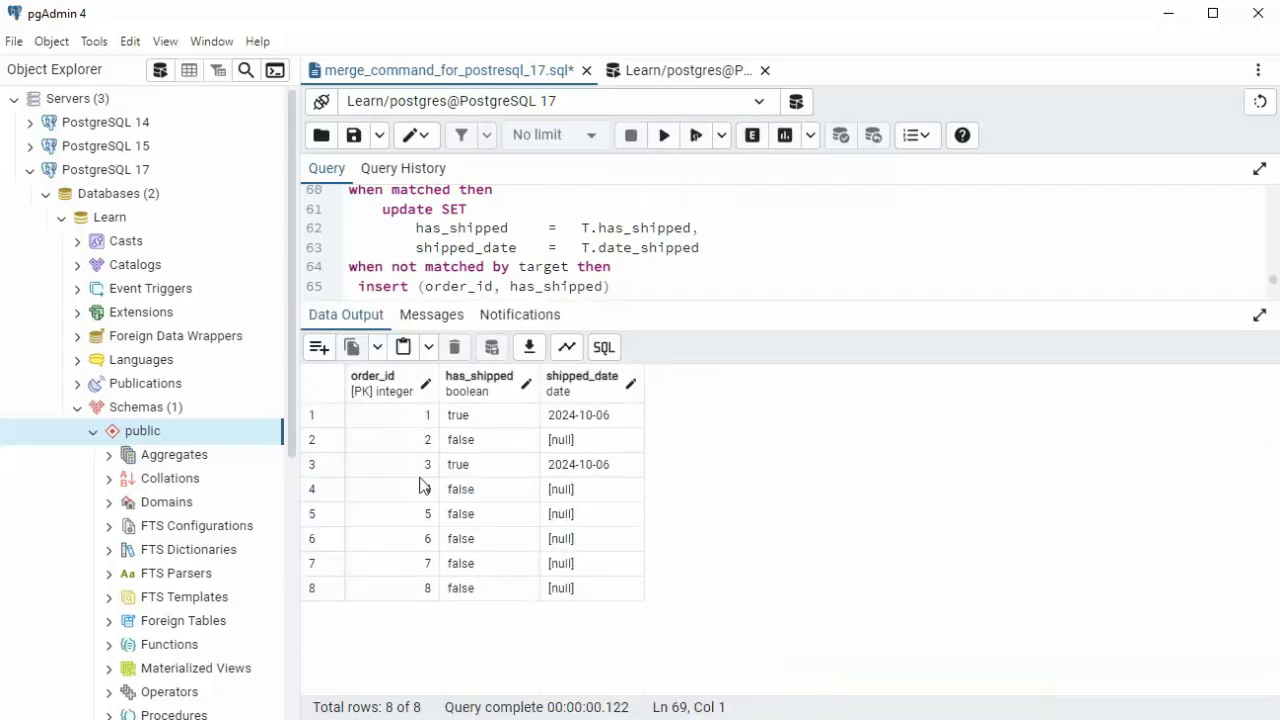
mouse_move(595, 422)
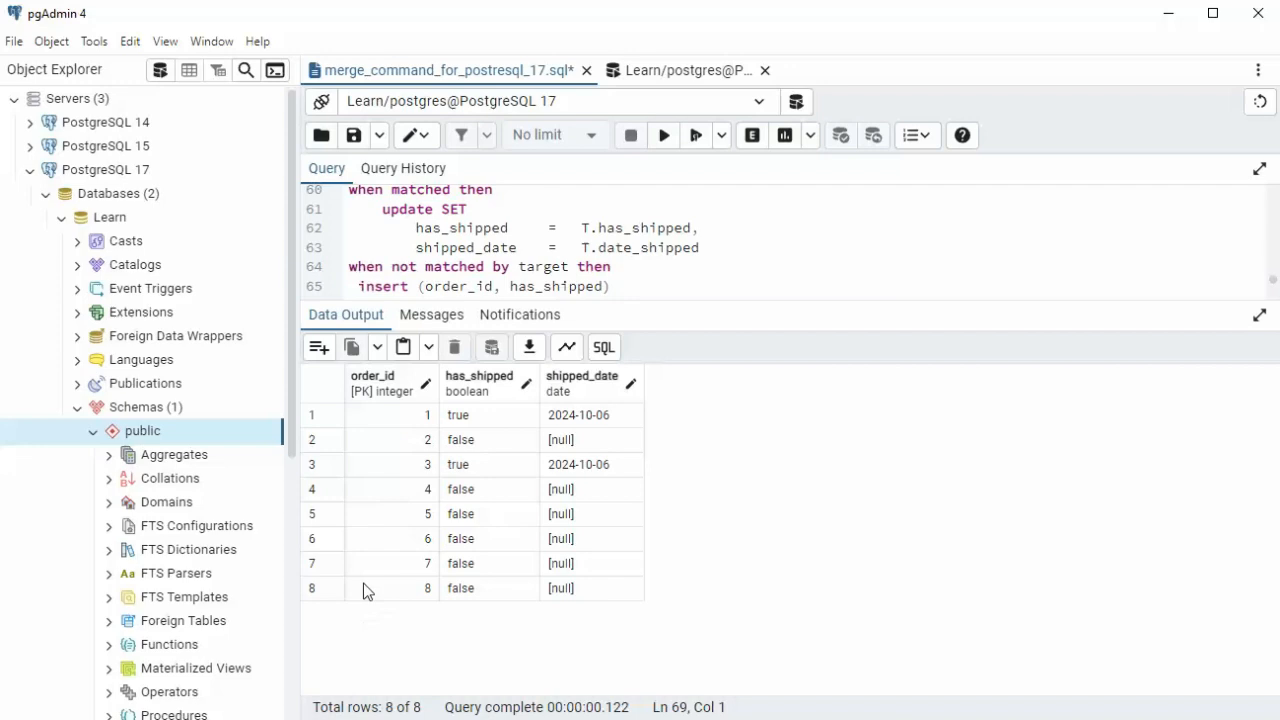
scroll("down", 3)
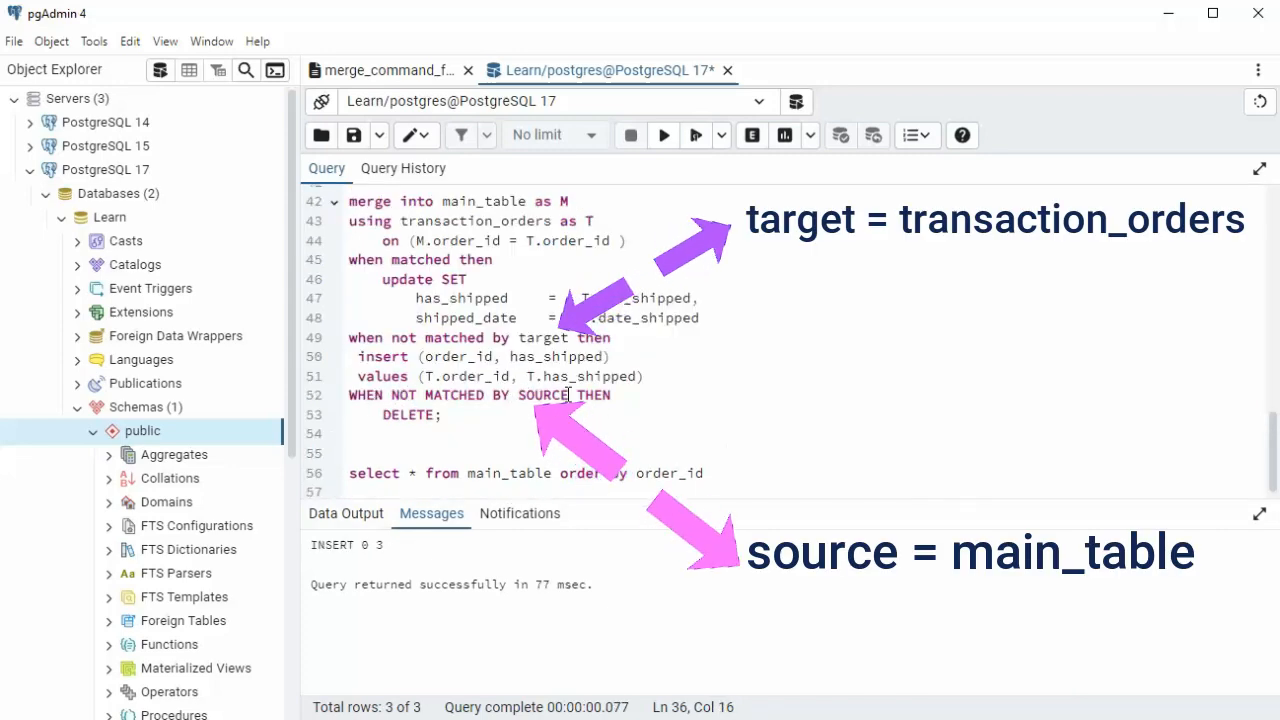
In the Learn/postgres tab, mark the WHEN NOT MATCHED BY SOURCE THEN DELETE clause and rerun the transaction_orders select.
scroll("up", 3)
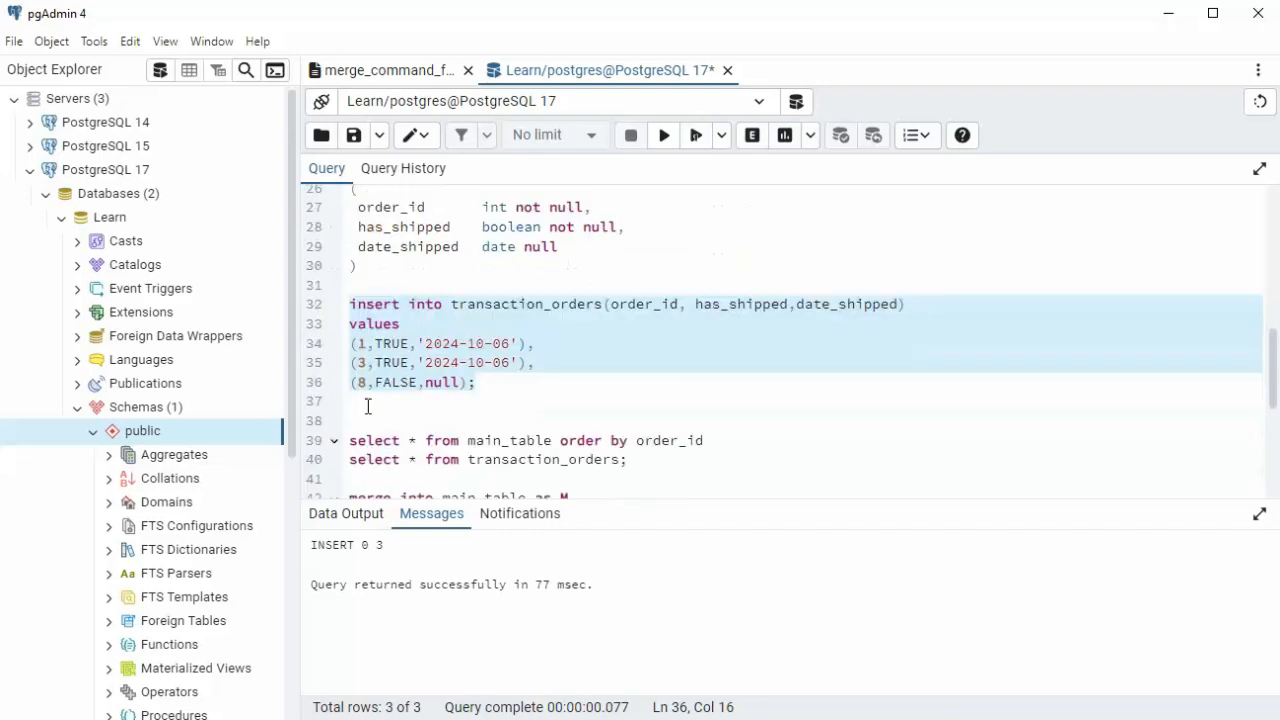
scroll("up", 3)
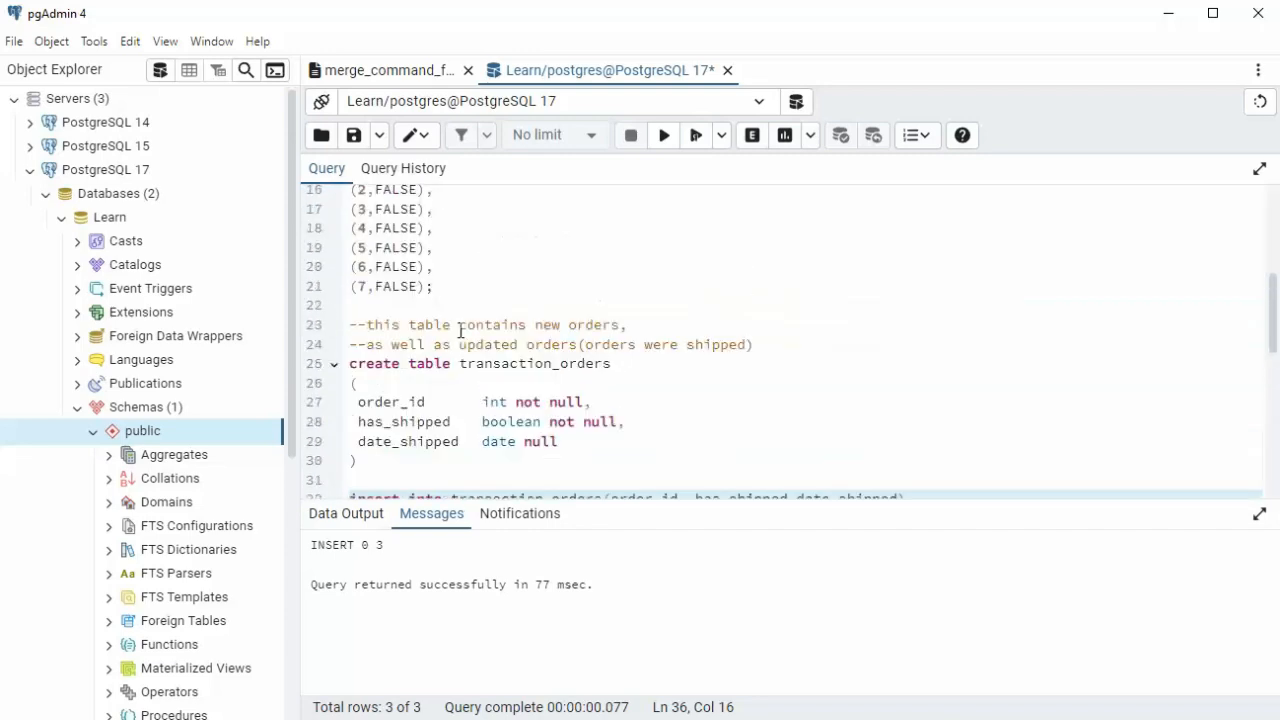
scroll("up", 3)
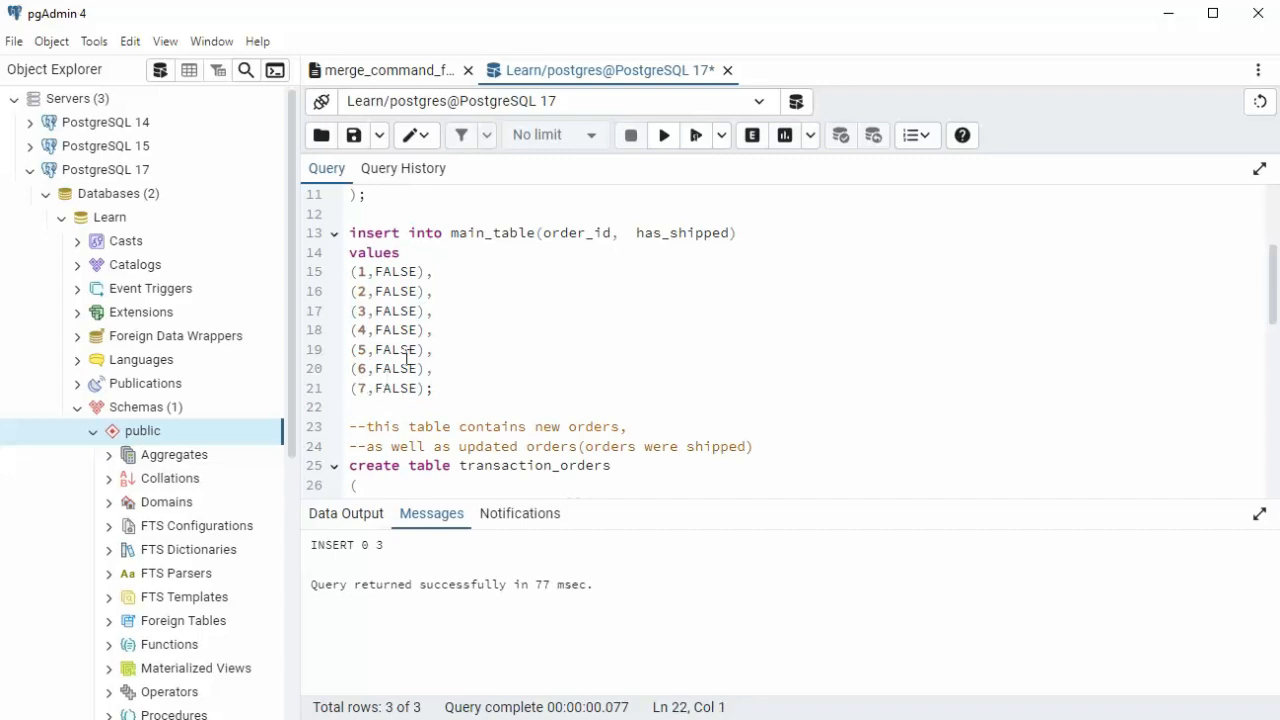
left_click(353, 291)
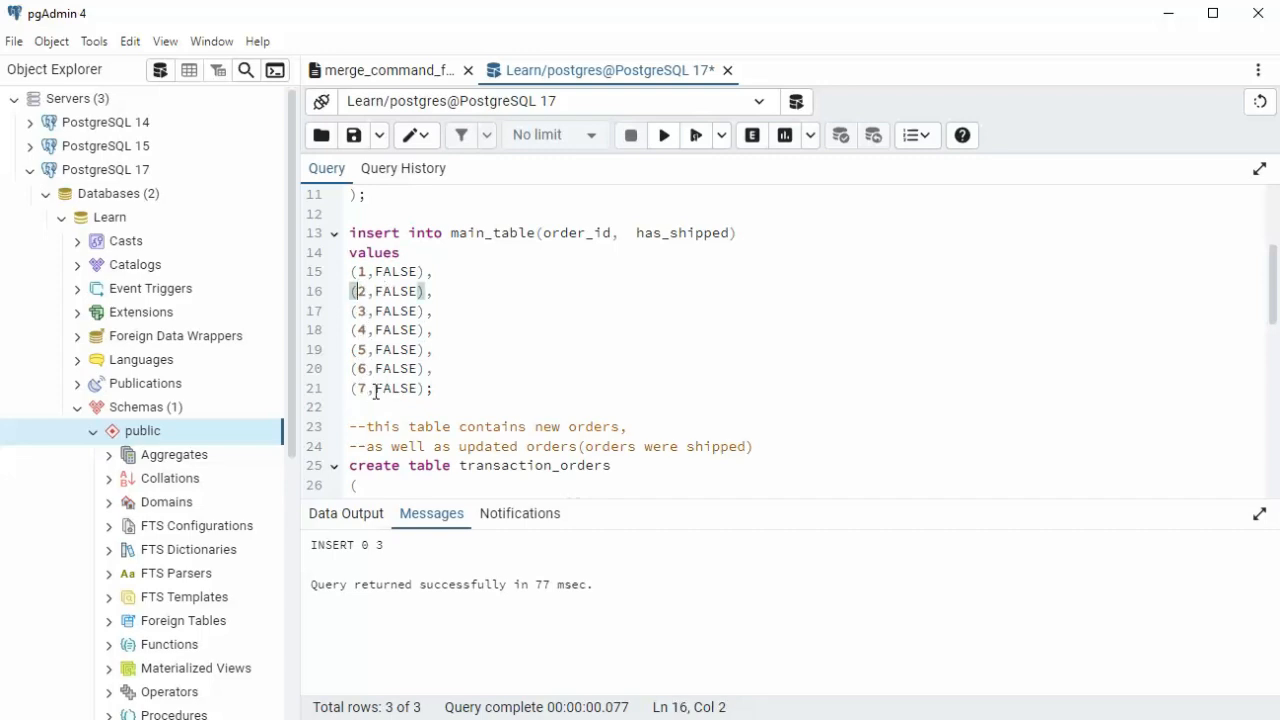
scroll("down", 3)
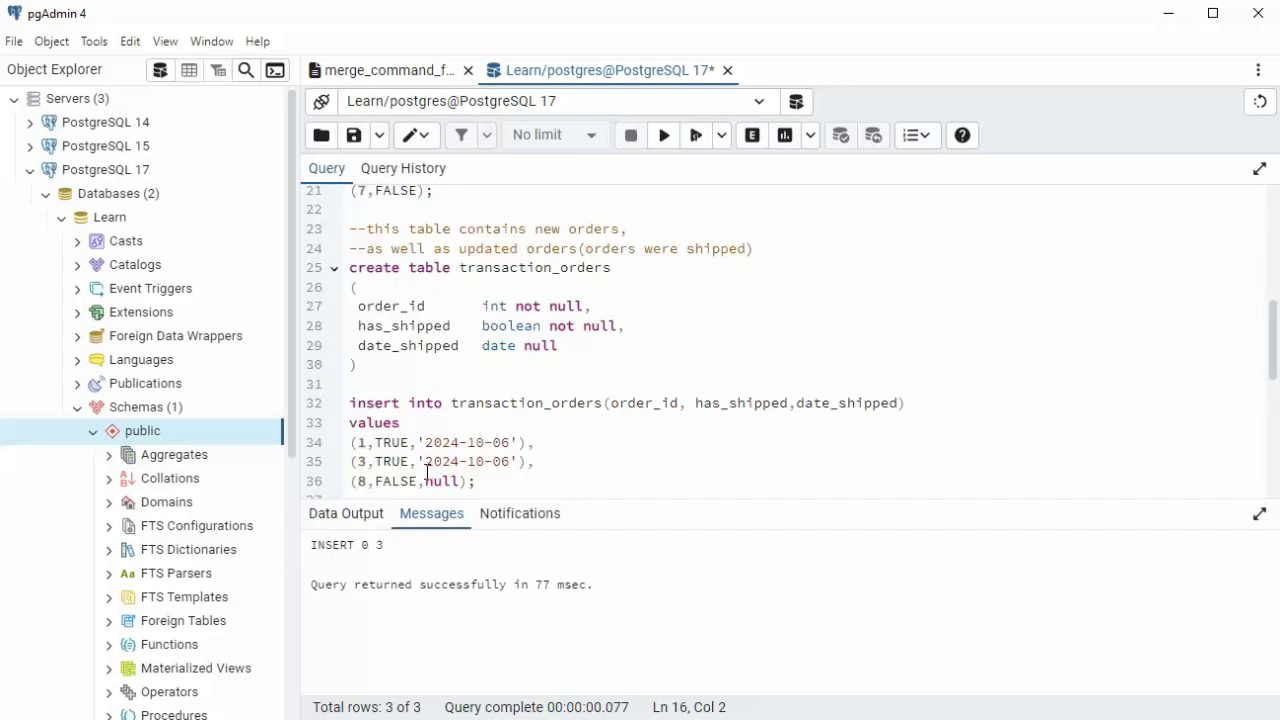
scroll("down", 3)
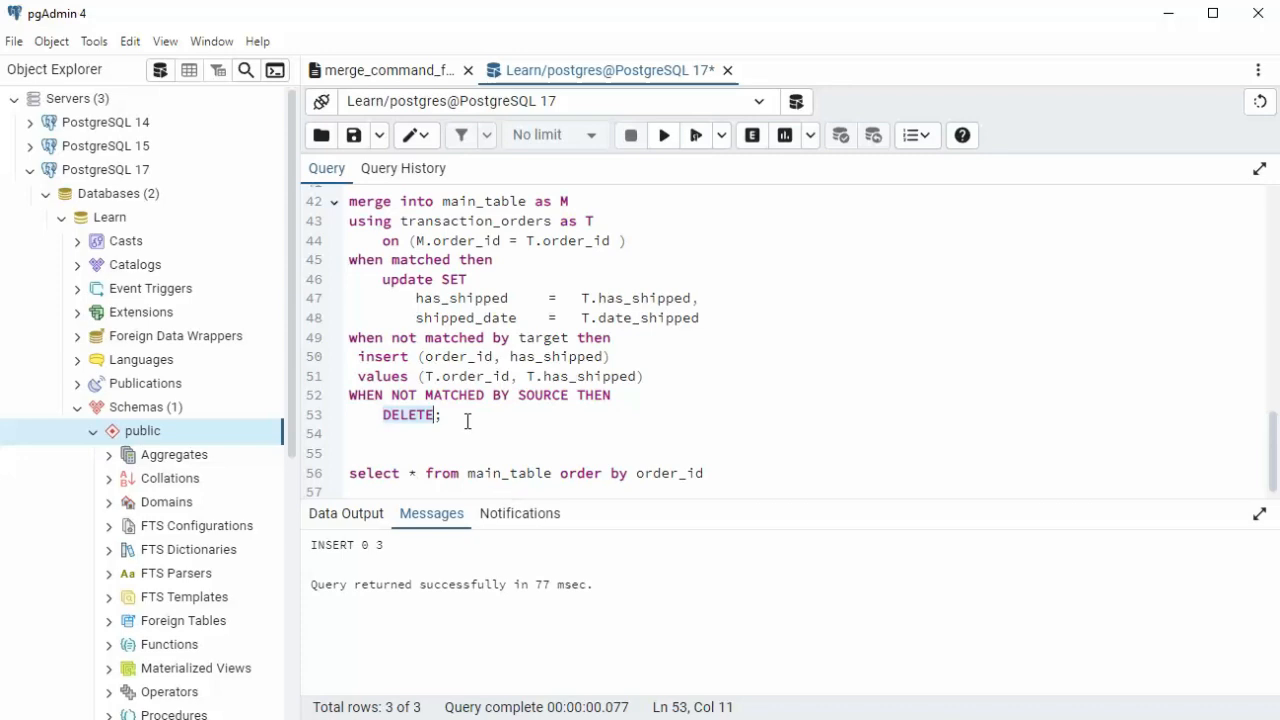
left_click(351, 394)
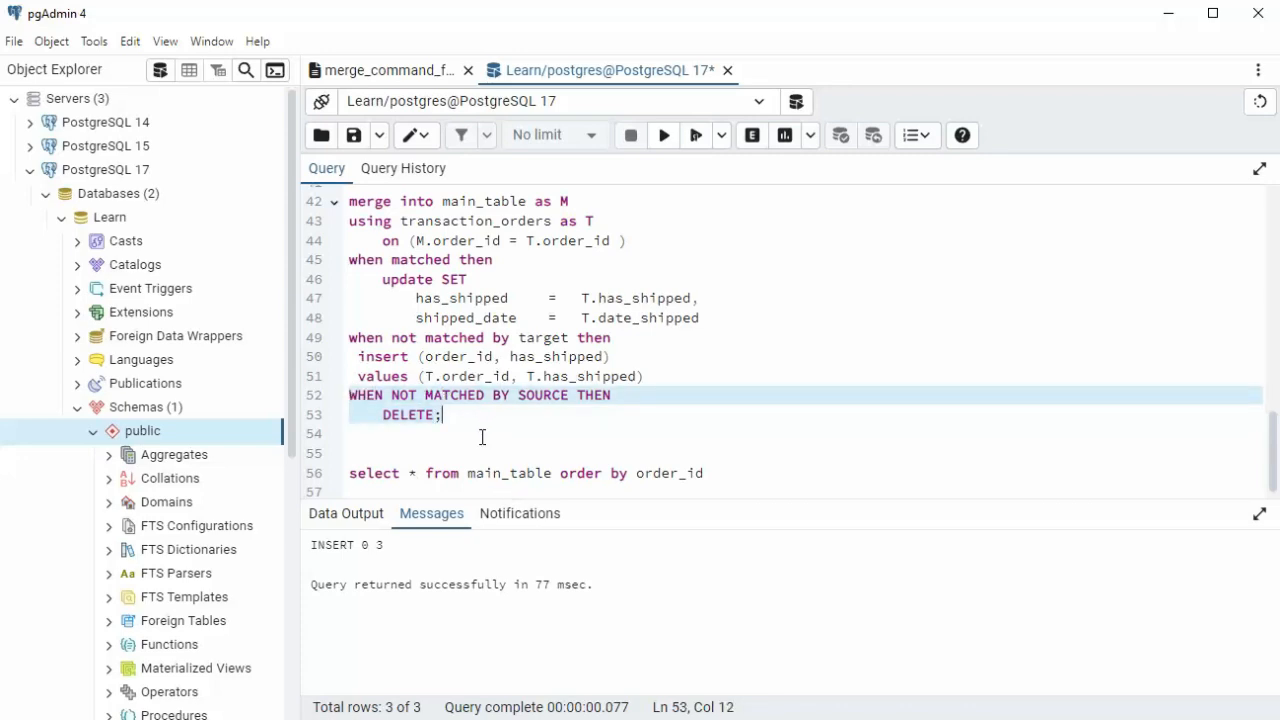
left_click(663, 135)
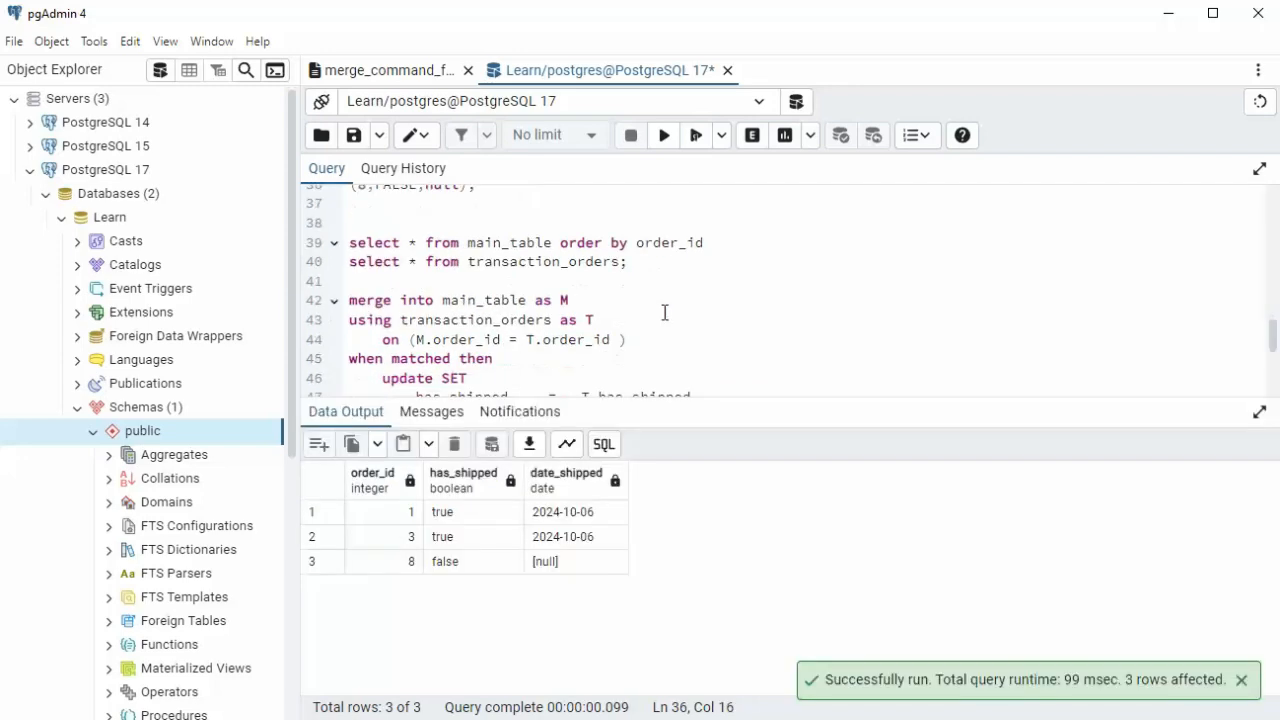
Execute the MERGE with its delete clause, then query main_table showing orders 1, 3 and 8.
scroll("down", 3)
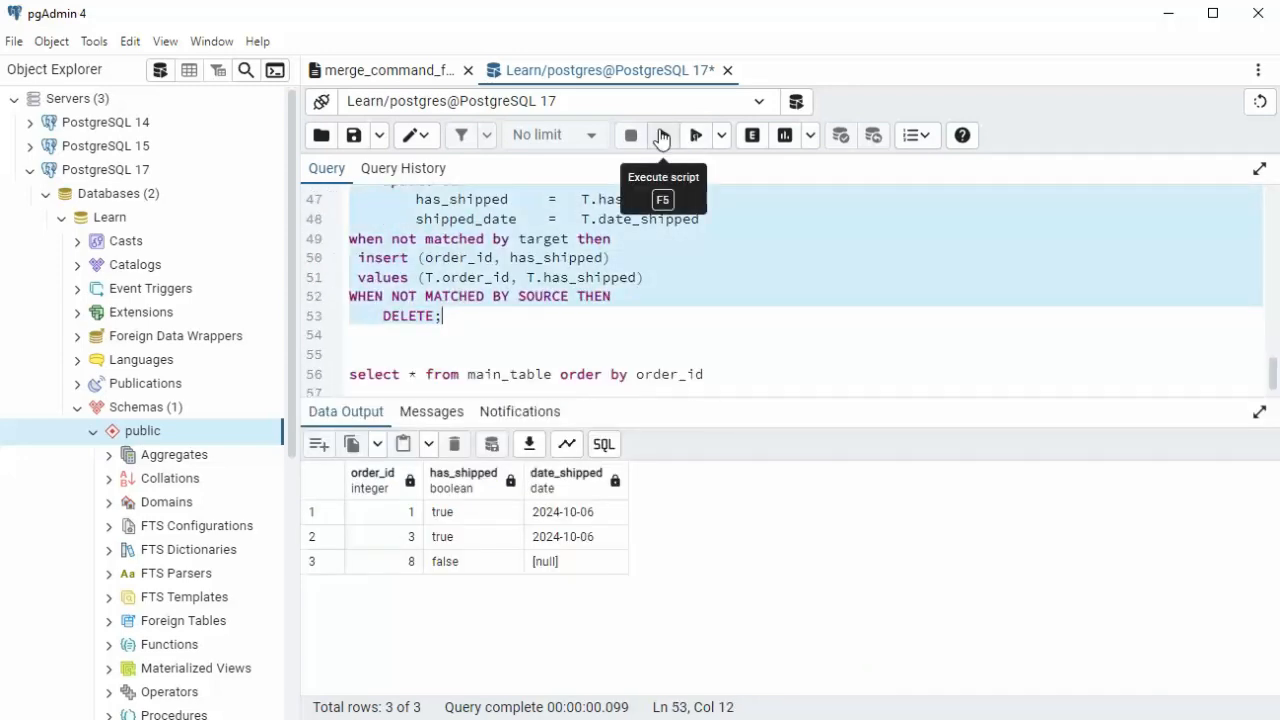
left_click(663, 135)
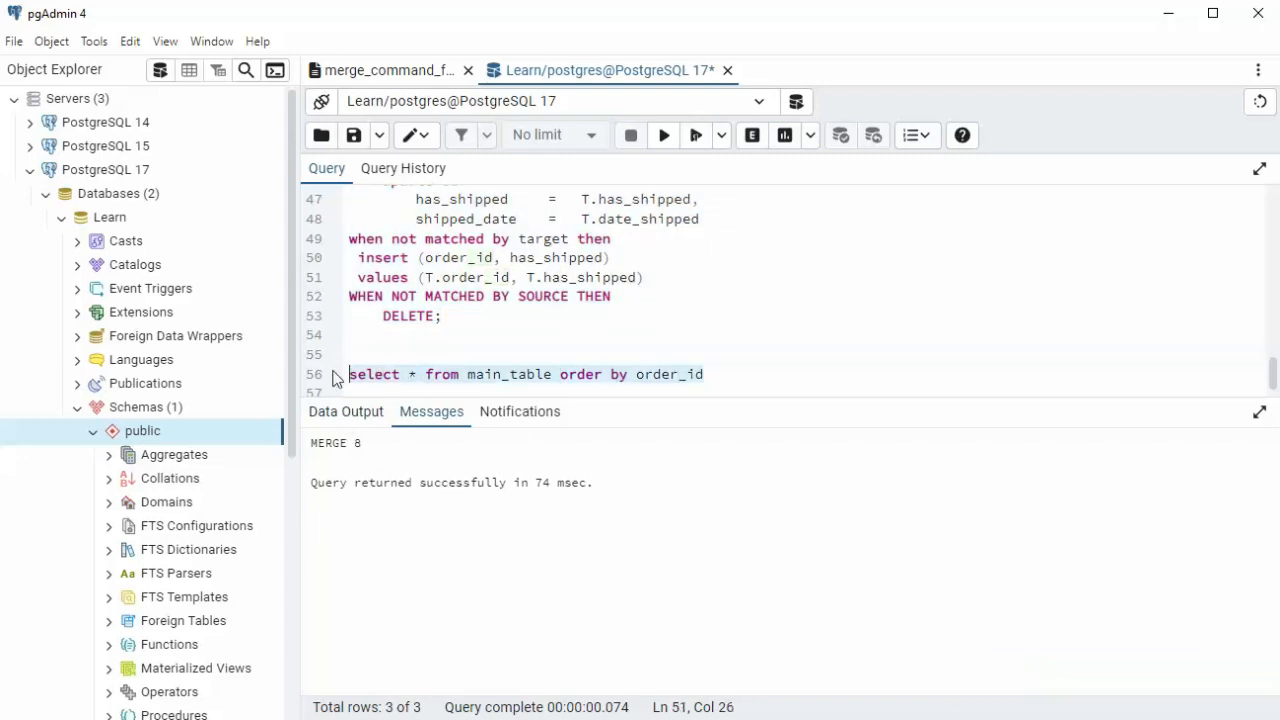
left_click(664, 135)
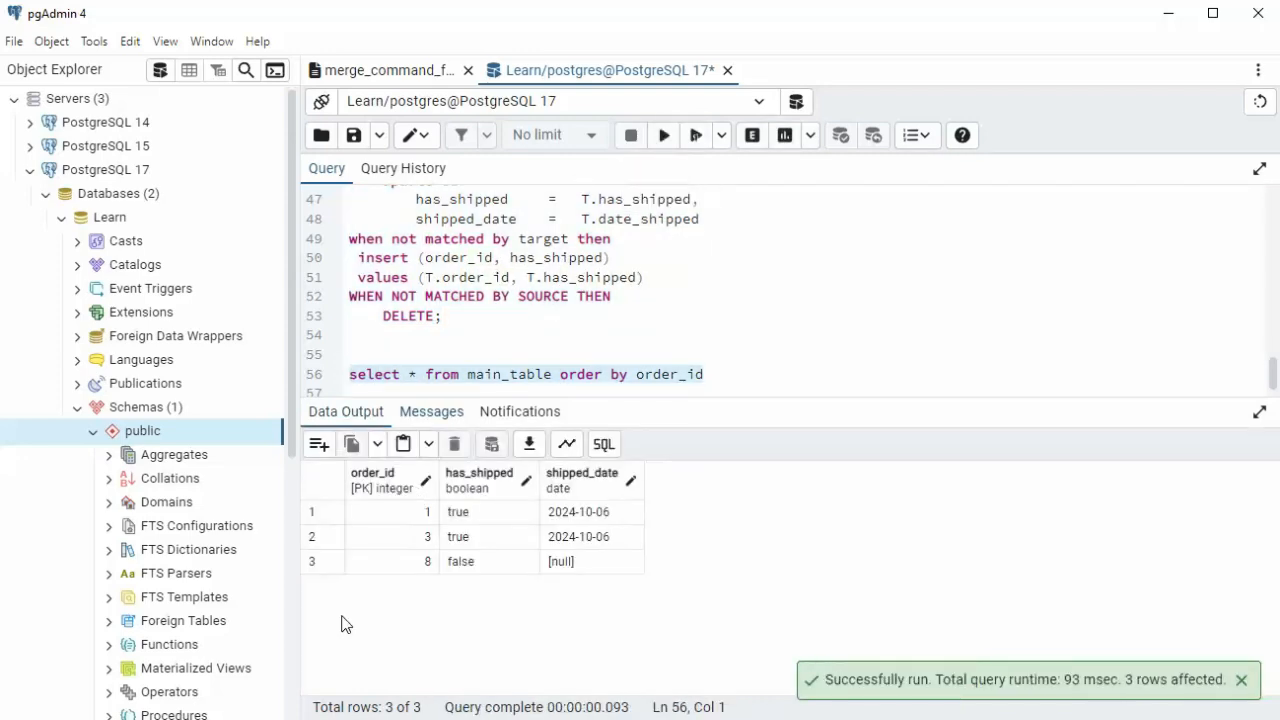
mouse_move(754, 627)
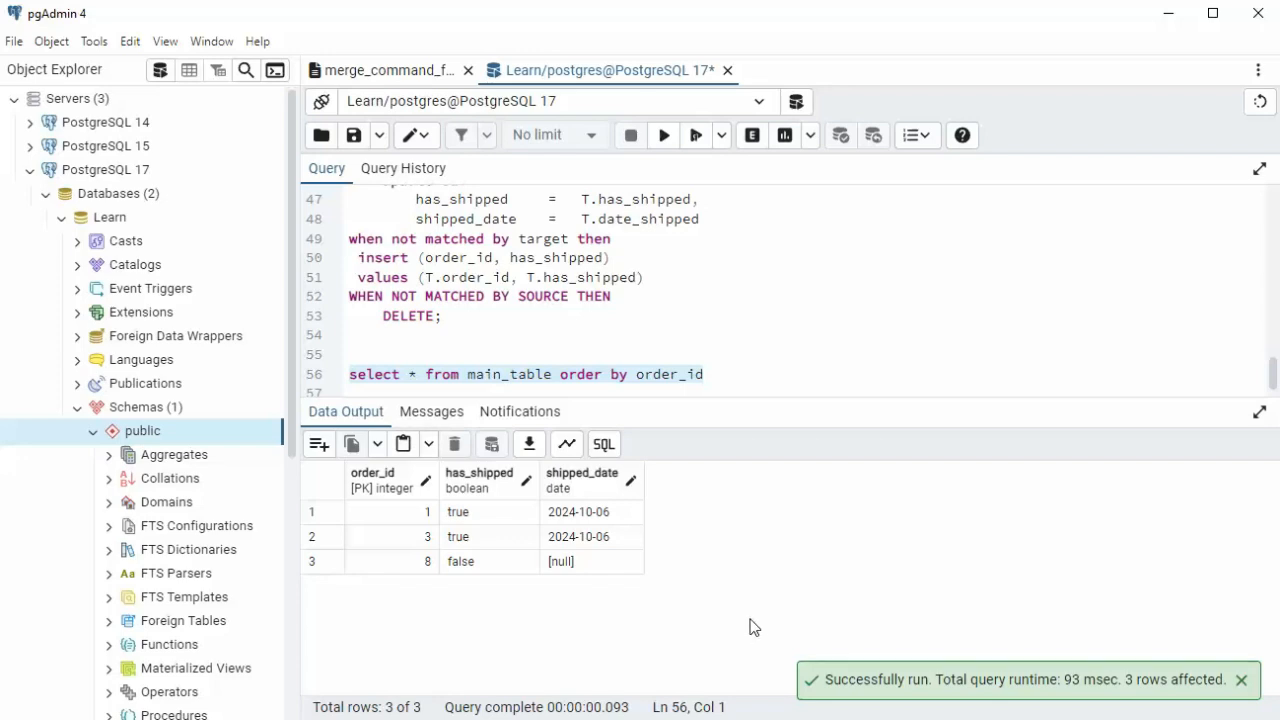
mouse_move(566, 444)
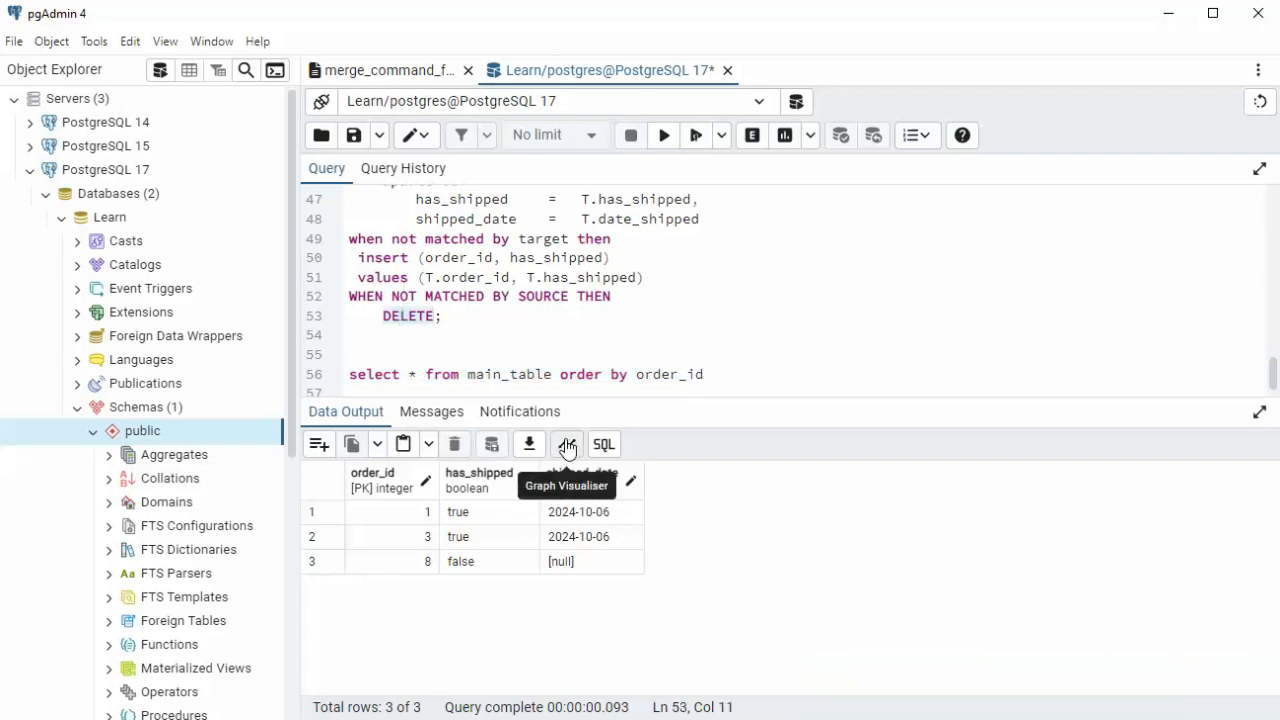